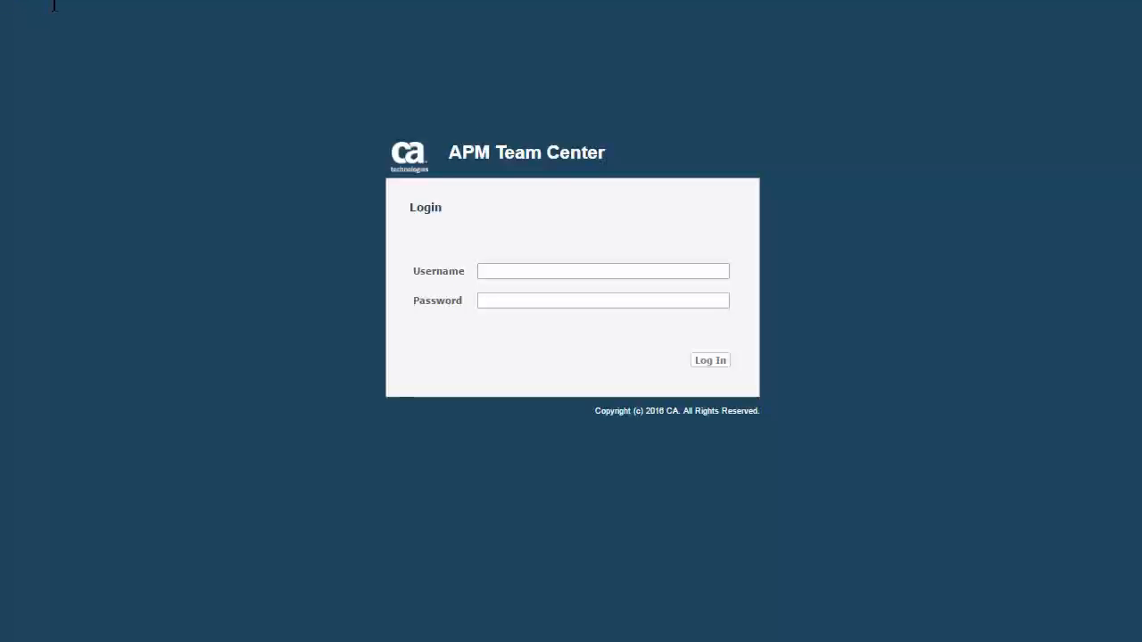
pyautogui.moveTo(485, 199)
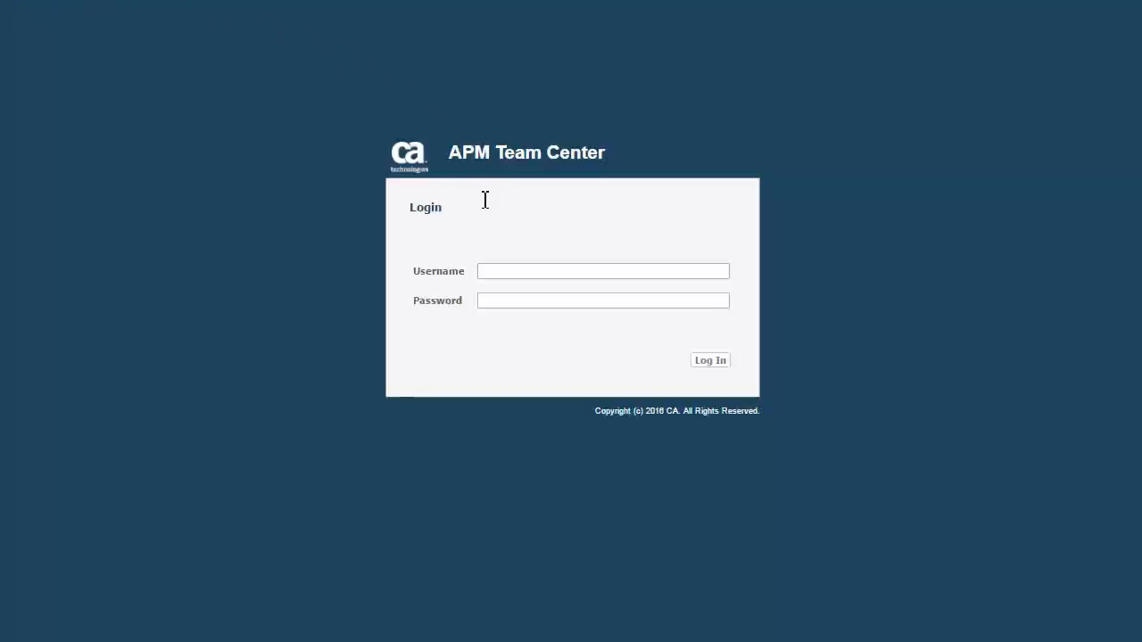
# Log in to Team Center with the 'admin' account to open Experience View.
pyautogui.write('admin')
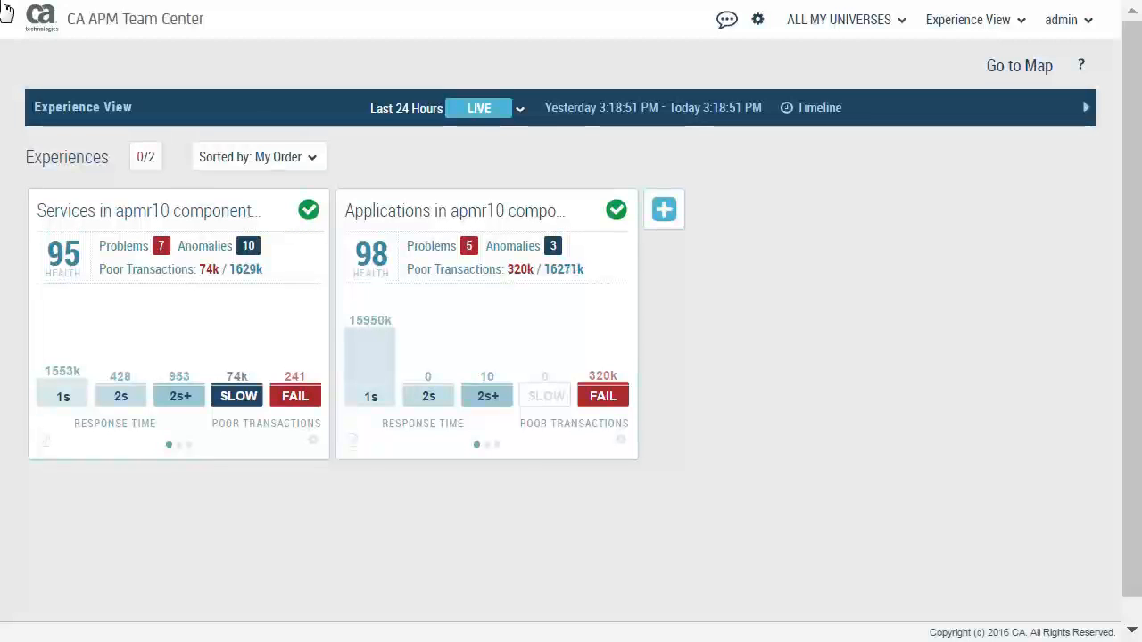
pyautogui.moveTo(317, 23)
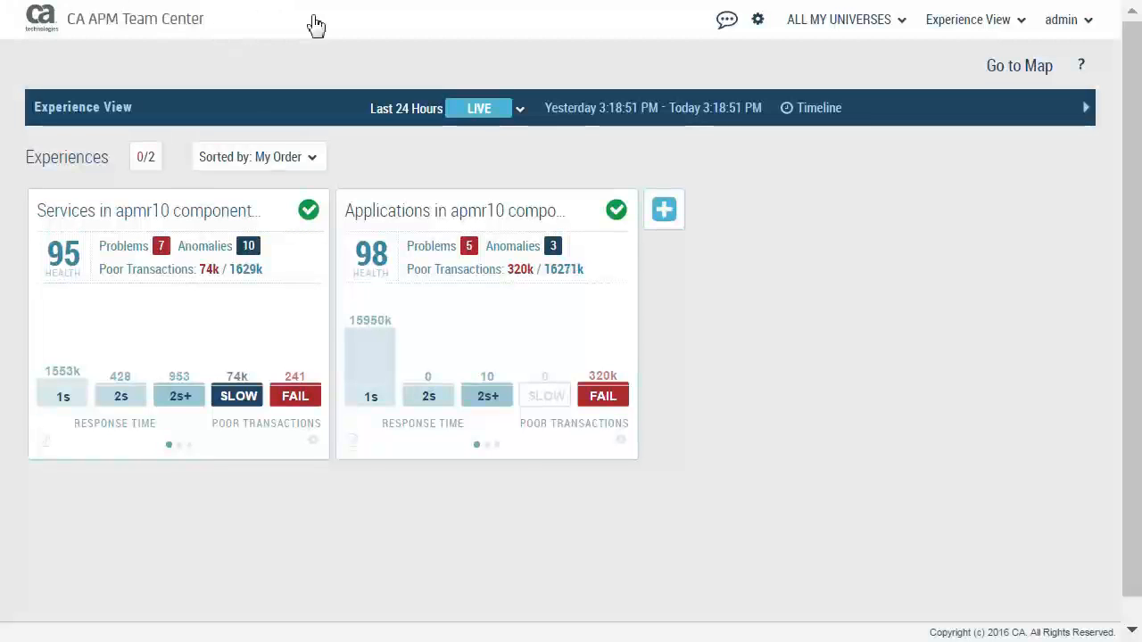
# Start a new experience card and list the filter attributes for apmr10 components.
pyautogui.click(664, 210)
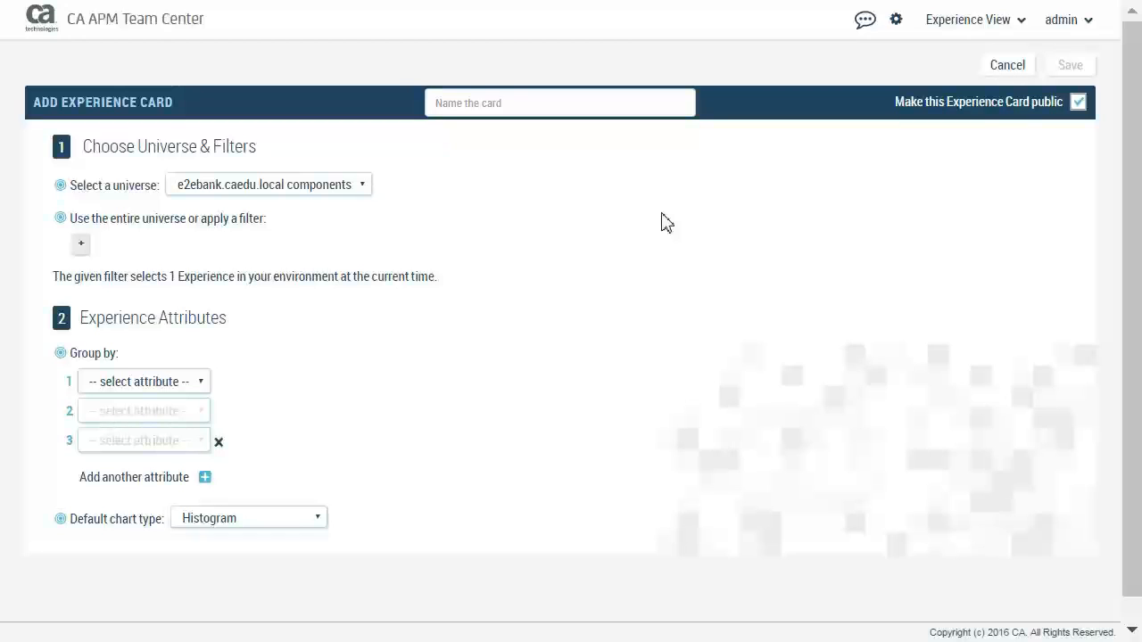
pyautogui.moveTo(364, 187)
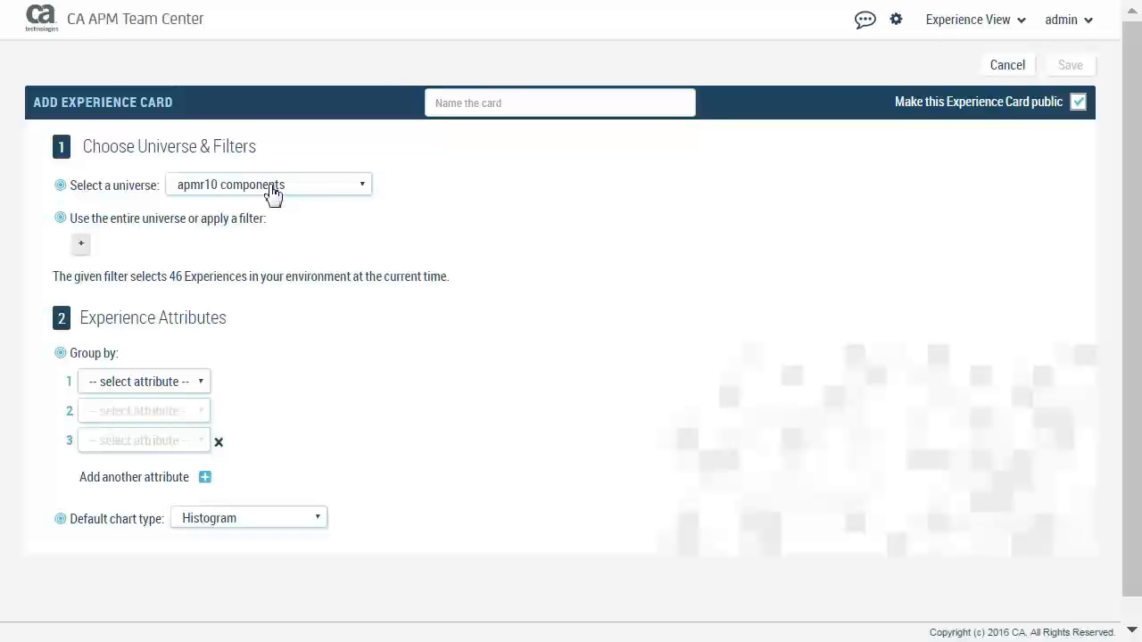
pyautogui.click(80, 244)
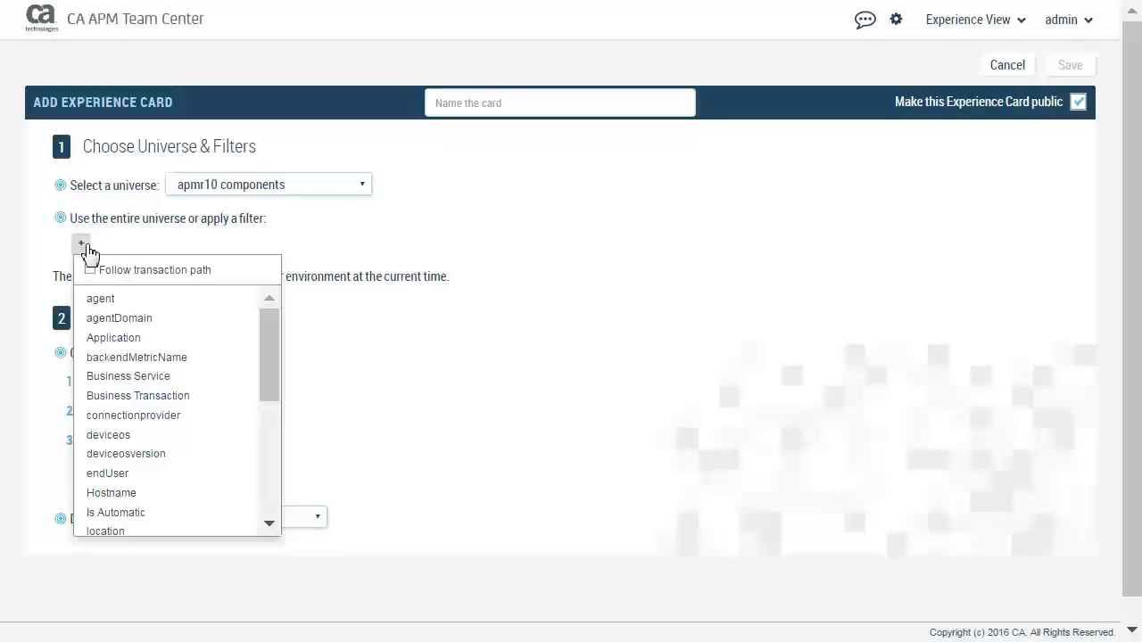
pyautogui.moveTo(100, 298)
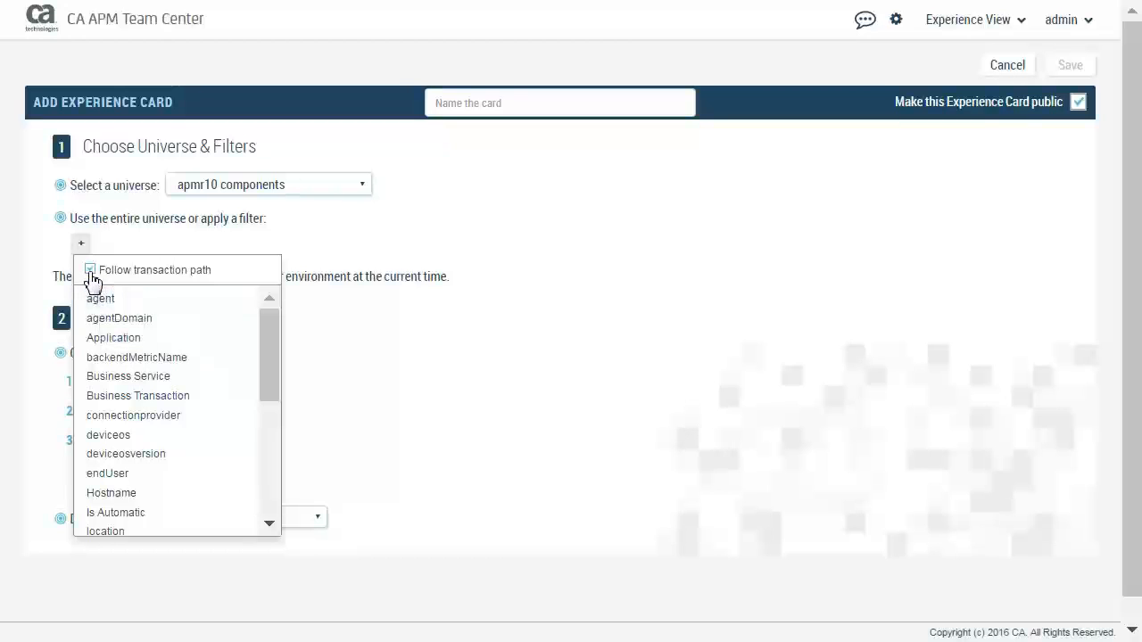
# Add an agent filter that follows transaction paths, clearing all agent values first.
pyautogui.click(90, 270)
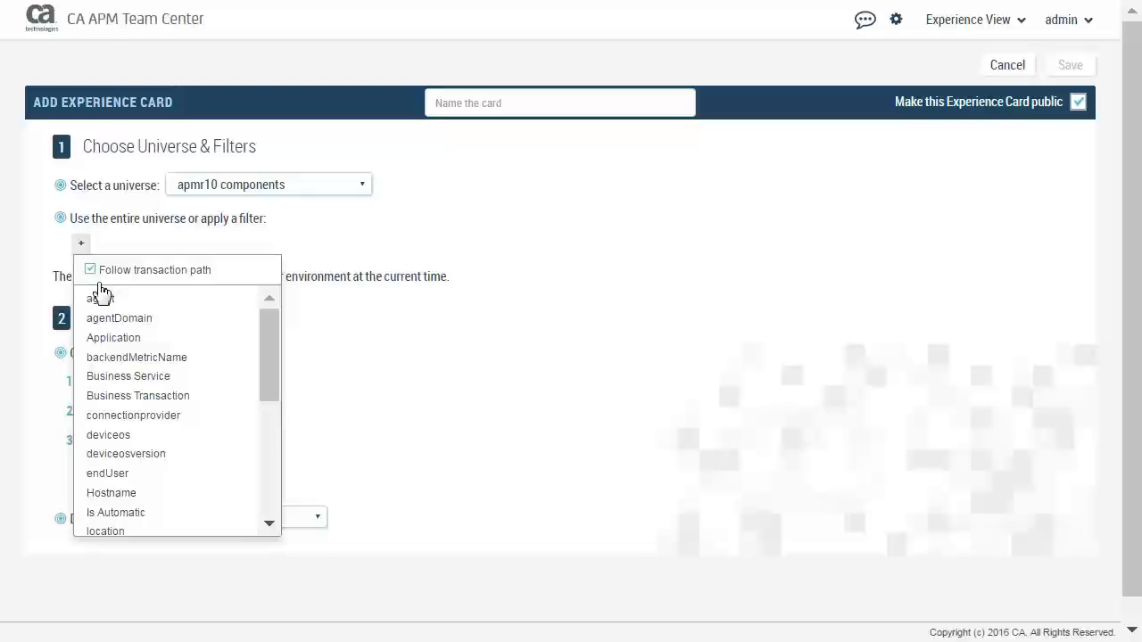
pyautogui.click(96, 298)
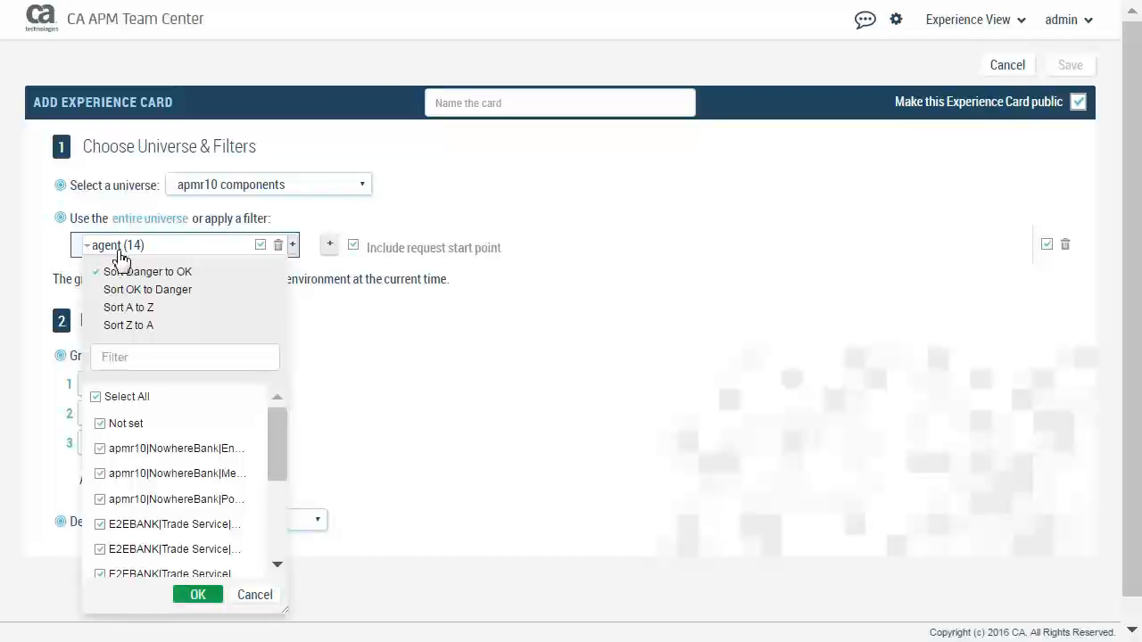
pyautogui.click(96, 397)
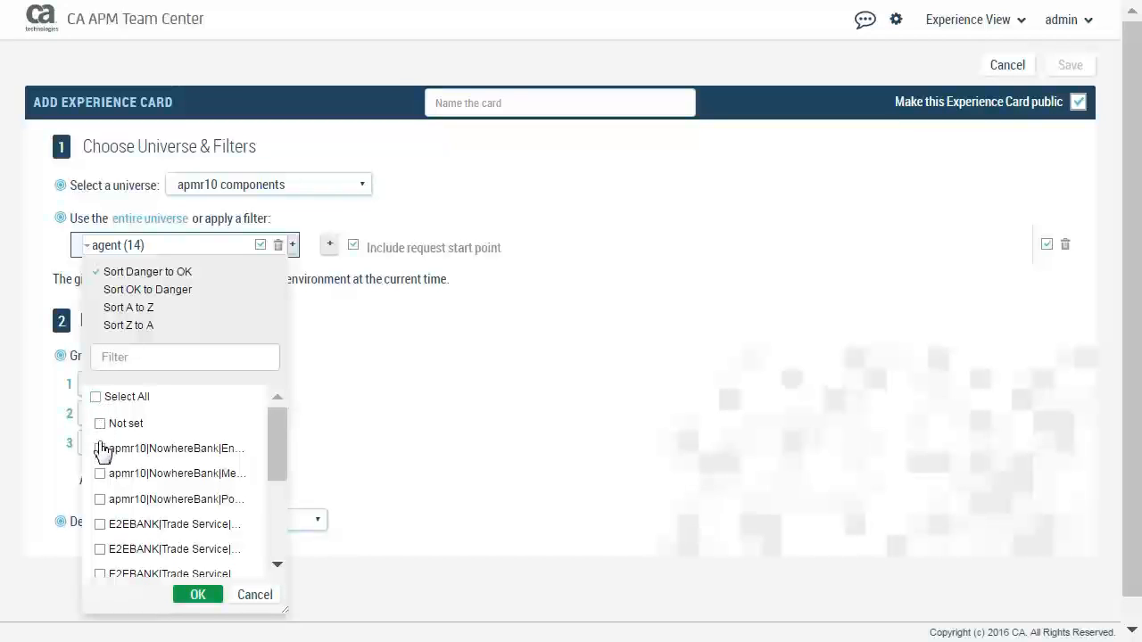
pyautogui.click(100, 448)
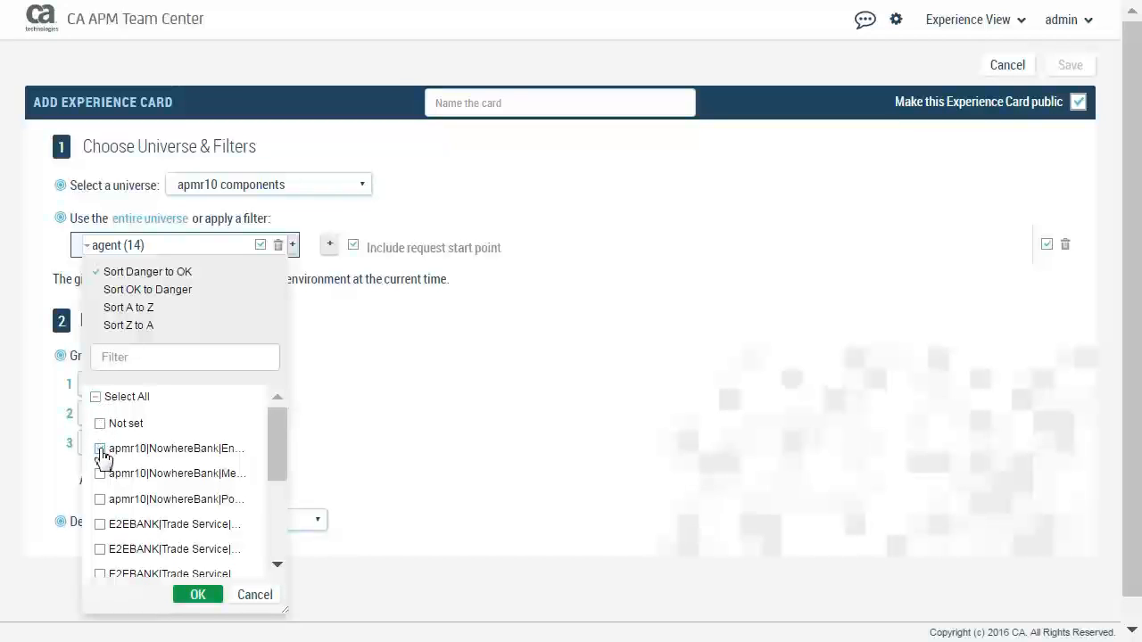
# Include the three apmr10|NowhereBank agents and apply the filter, selecting 7 experiences.
pyautogui.click(100, 448)
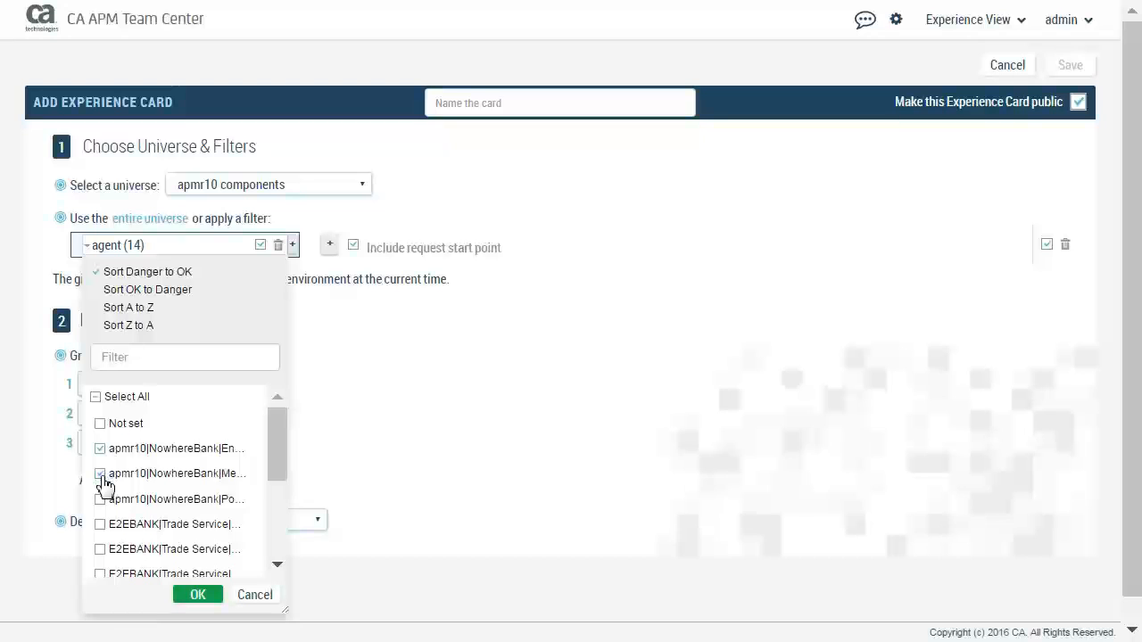
pyautogui.click(100, 474)
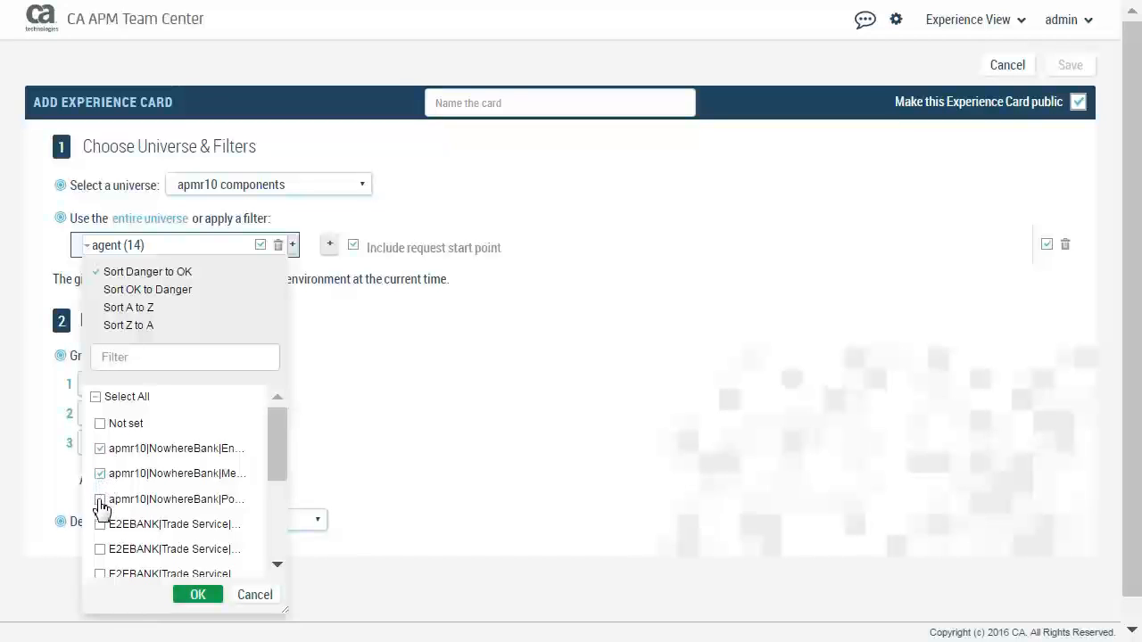
pyautogui.click(100, 499)
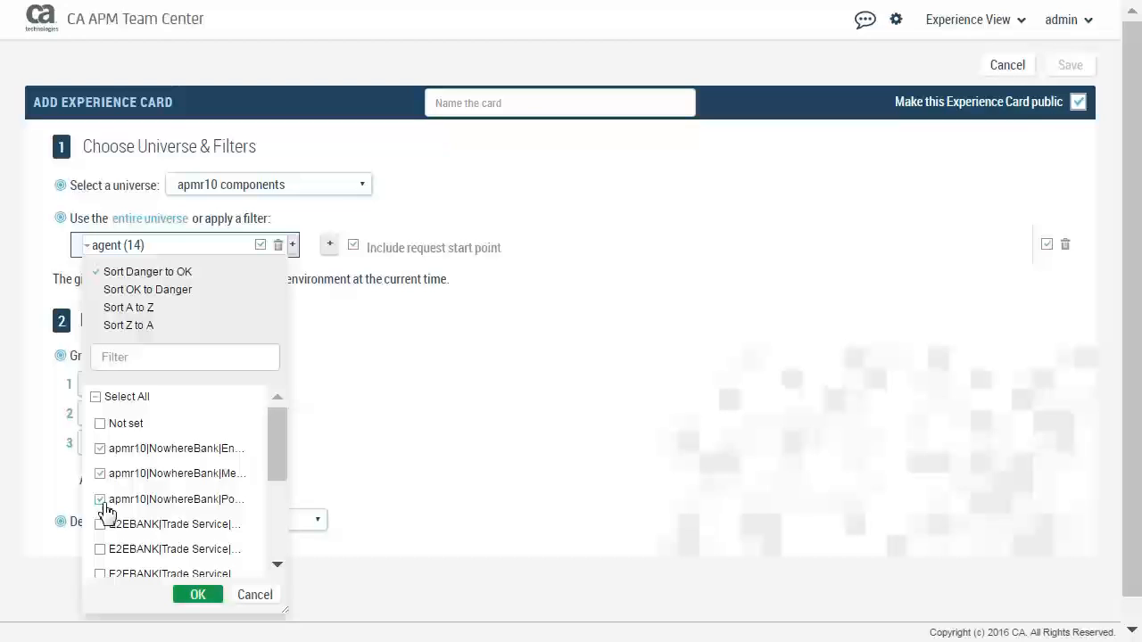
pyautogui.click(197, 594)
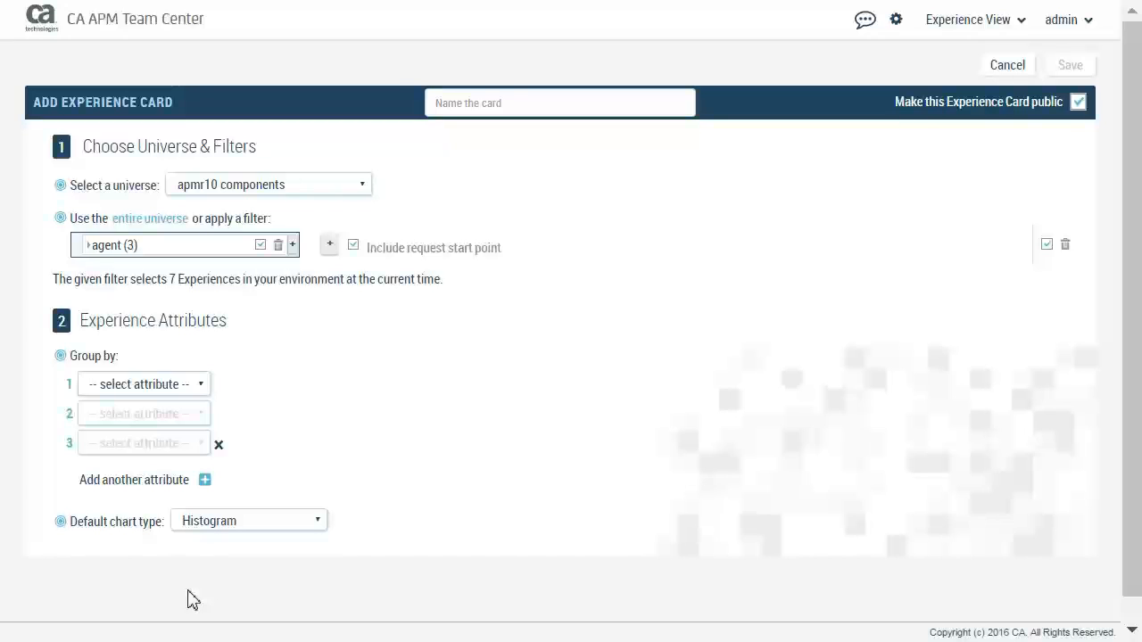
pyautogui.moveTo(204, 393)
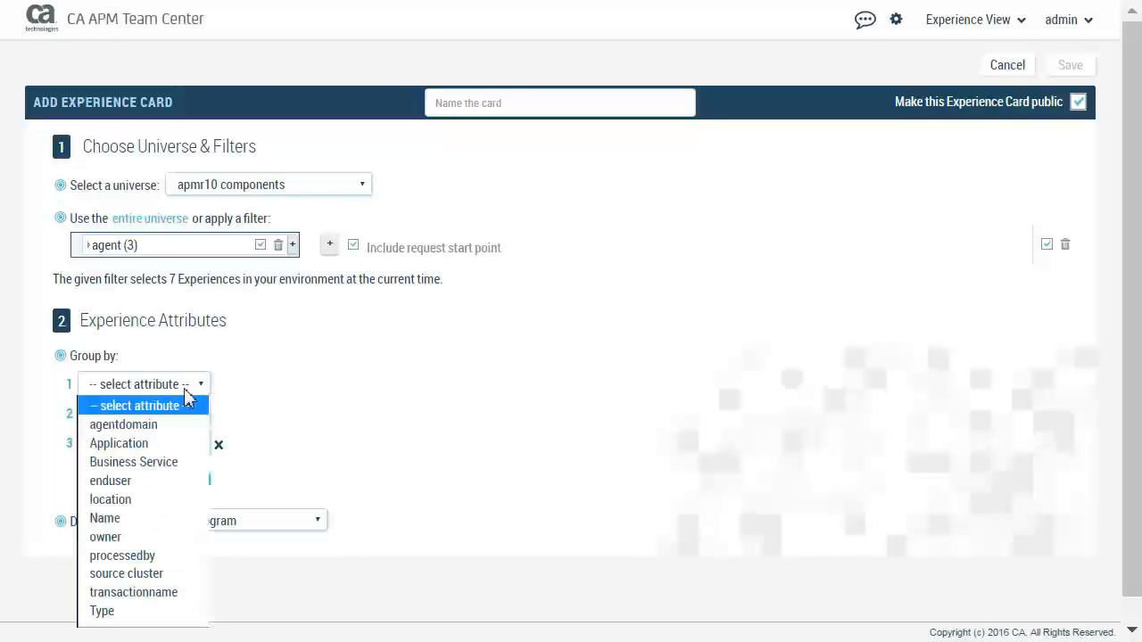
# Group the card by Name then transactionname, with Average Response Time as default chart.
pyautogui.click(105, 518)
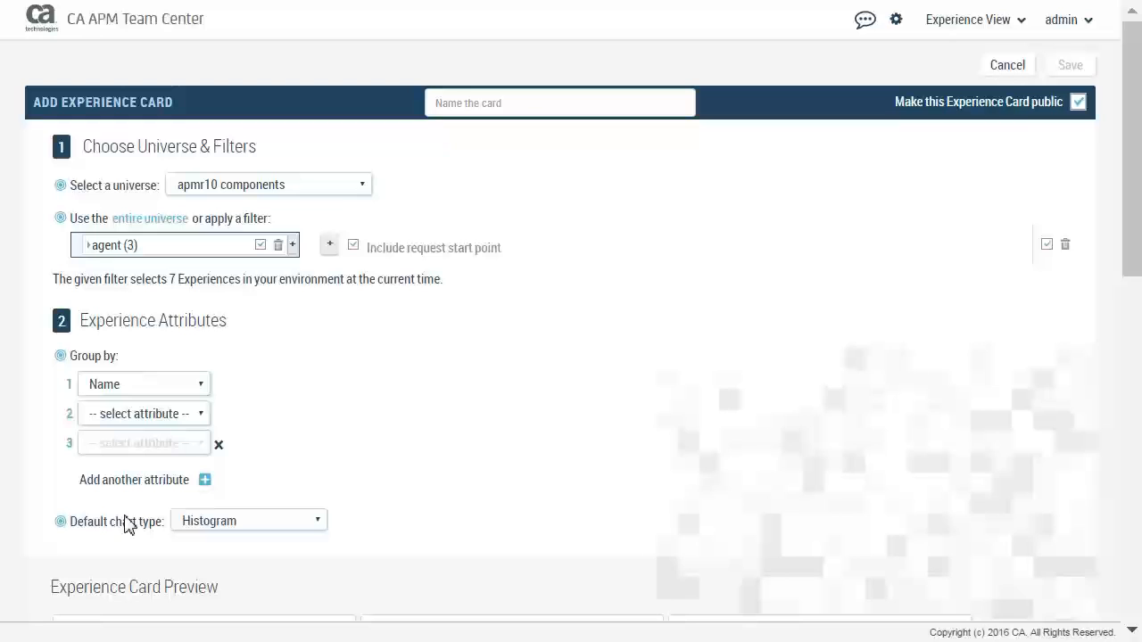
pyautogui.moveTo(205, 429)
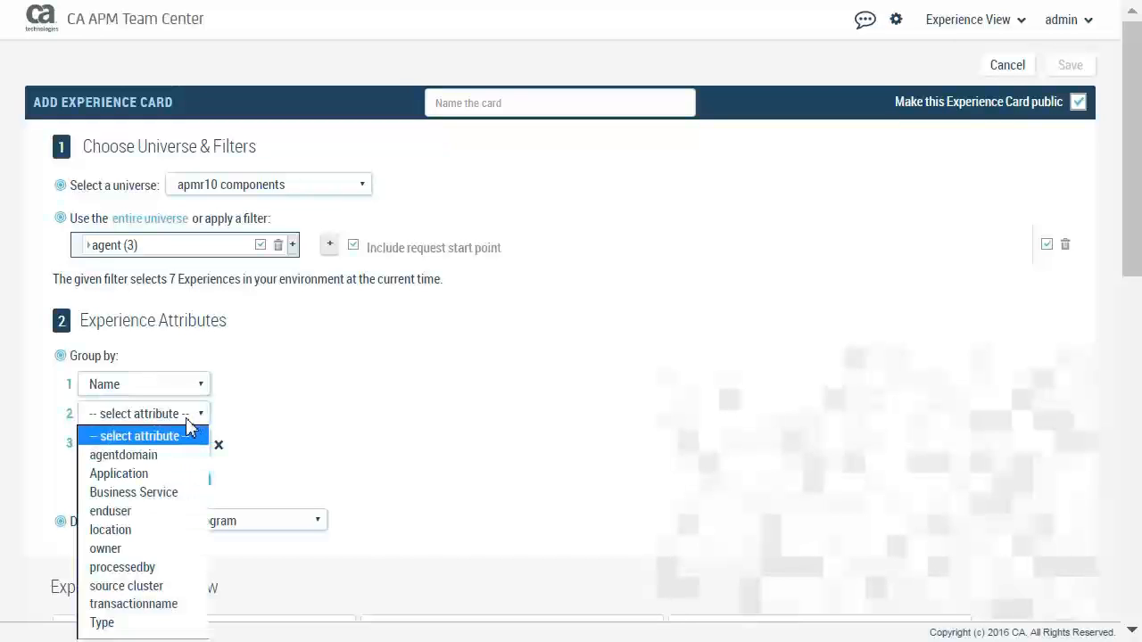
pyautogui.click(133, 604)
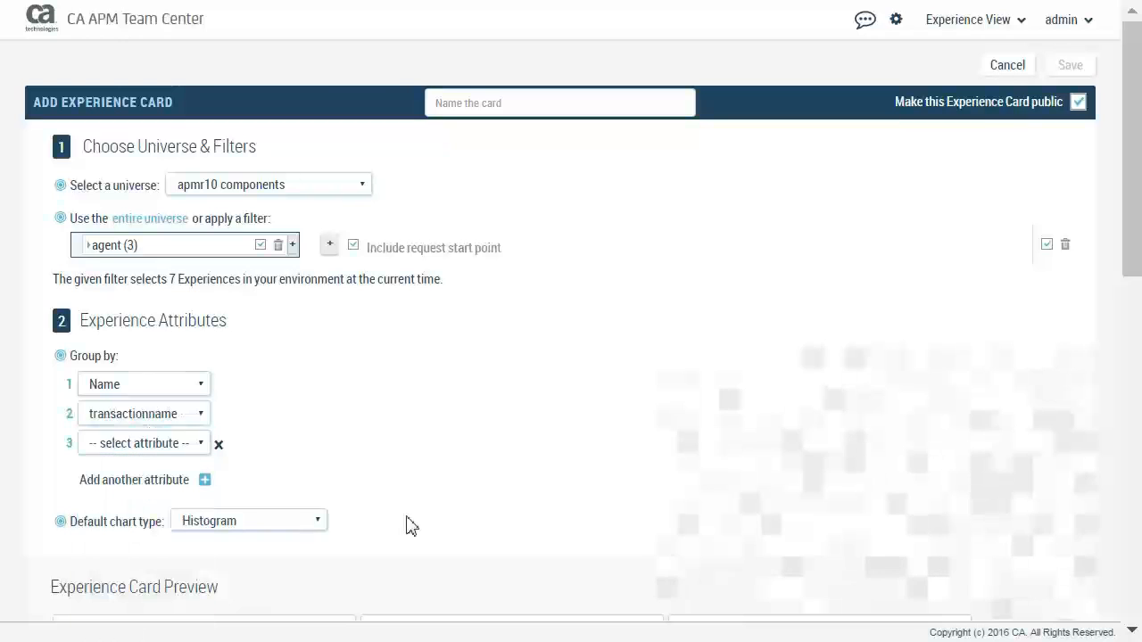
pyautogui.scroll(-3)
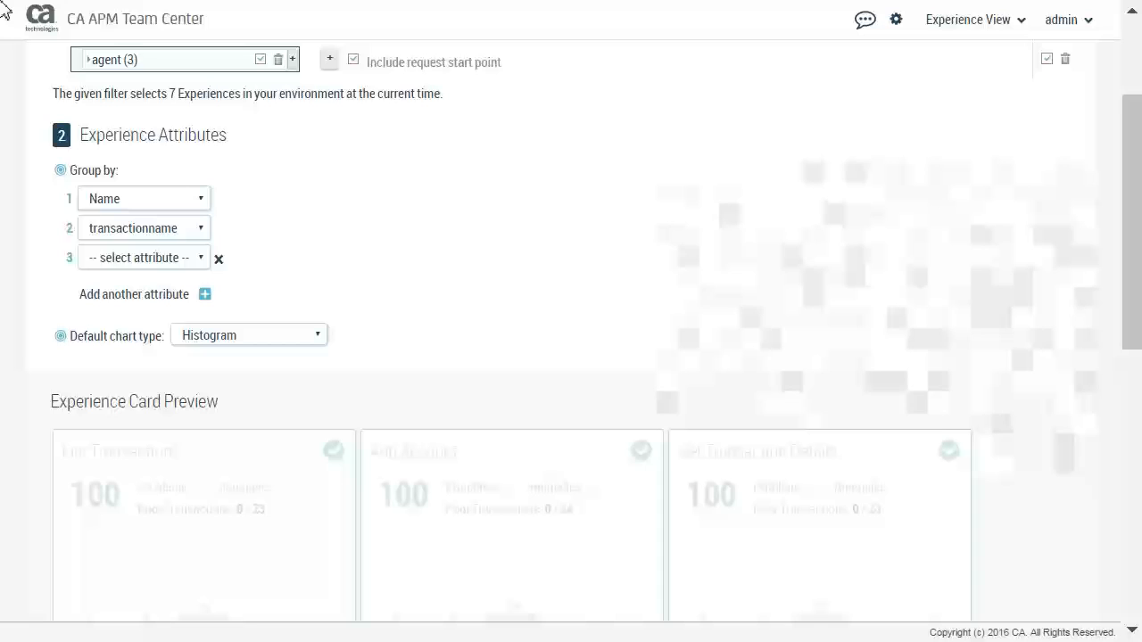
pyautogui.moveTo(319, 342)
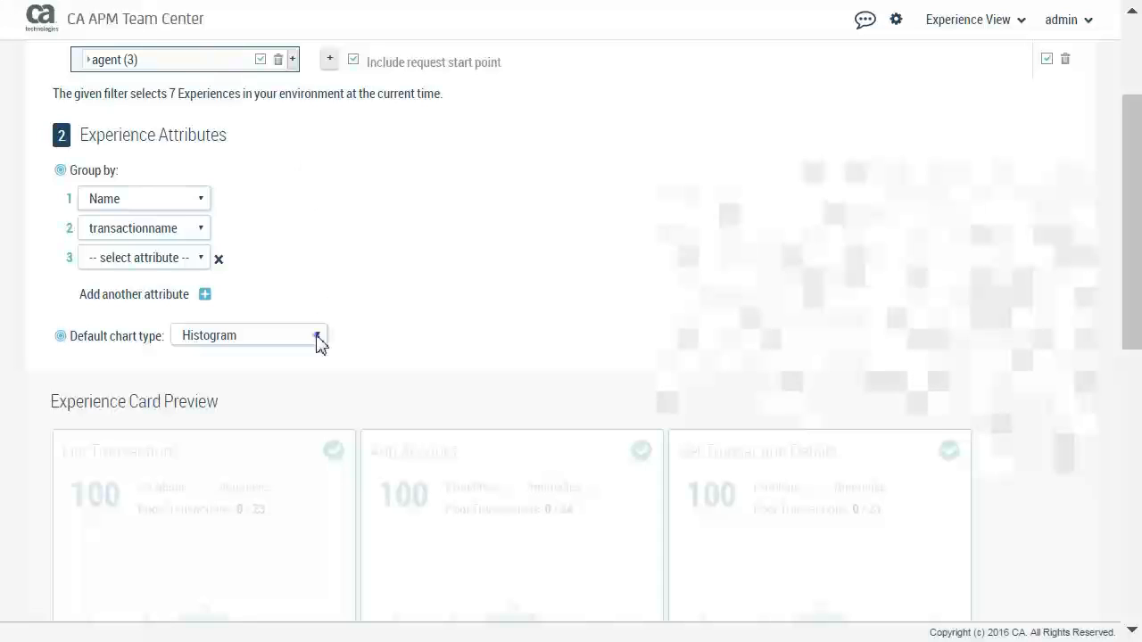
pyautogui.click(318, 334)
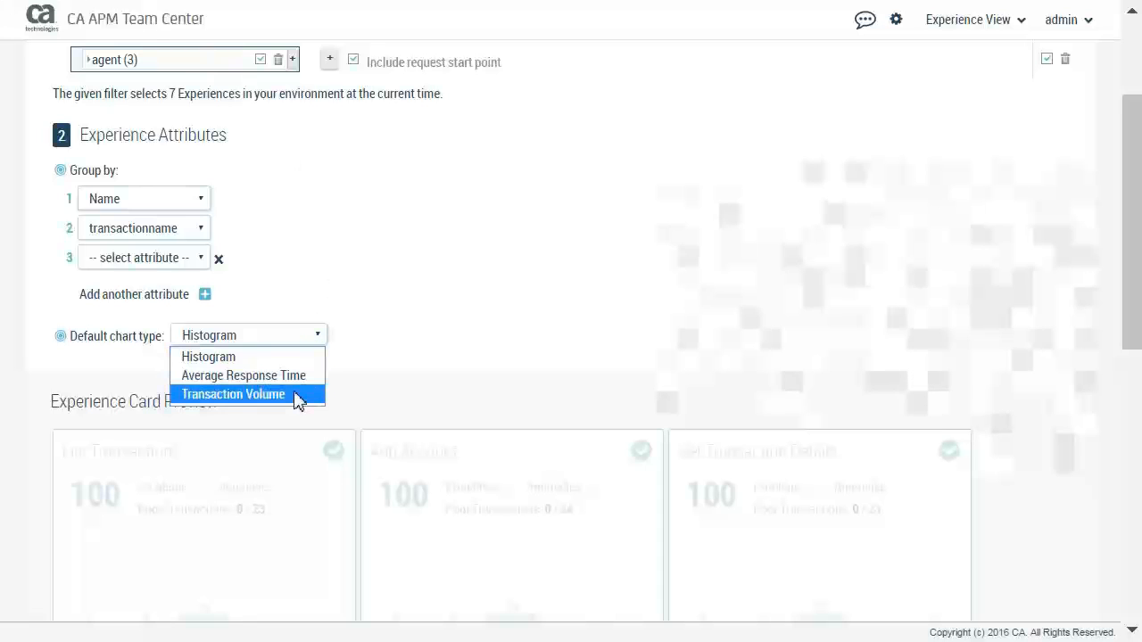
pyautogui.moveTo(244, 375)
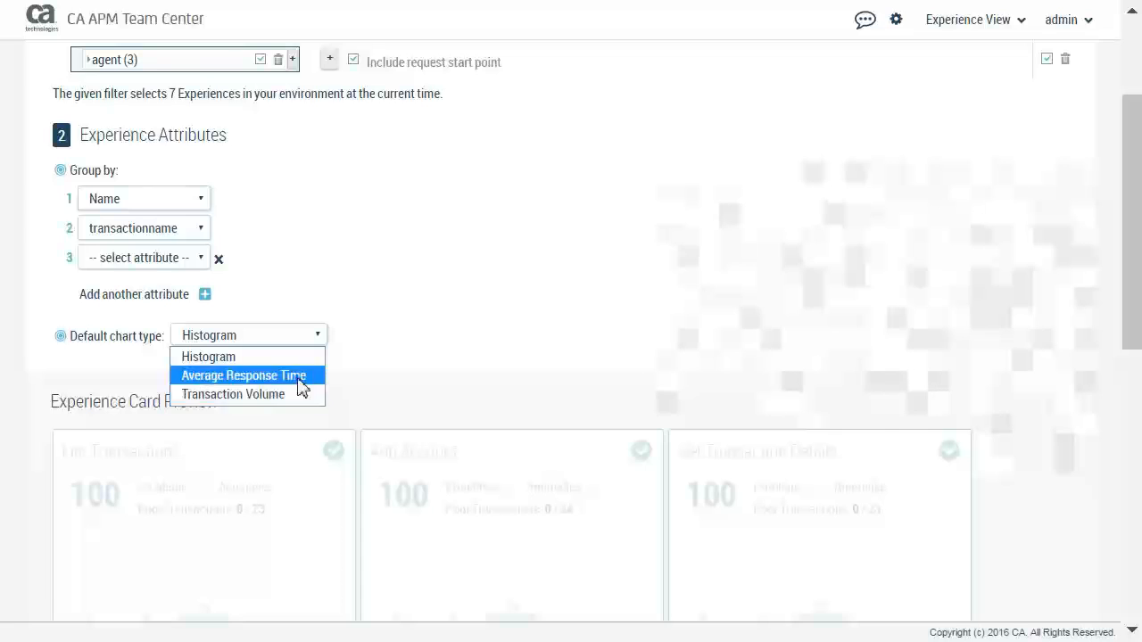
pyautogui.click(243, 375)
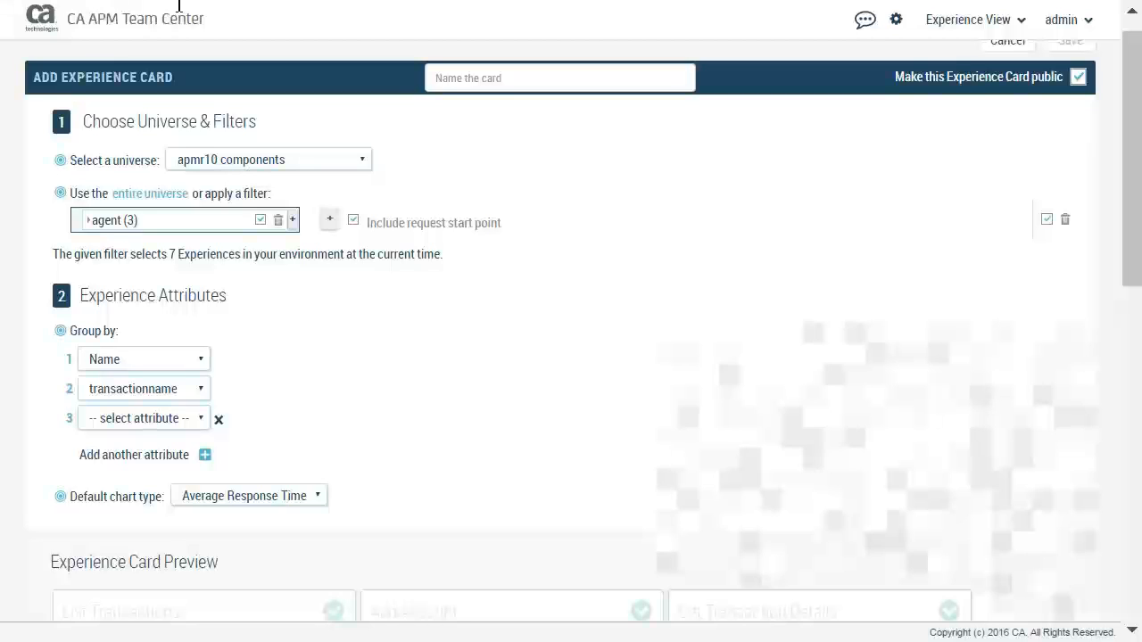
# Name the card 'Nowhere Bank' and save it.
pyautogui.write('Nowhere Bank')
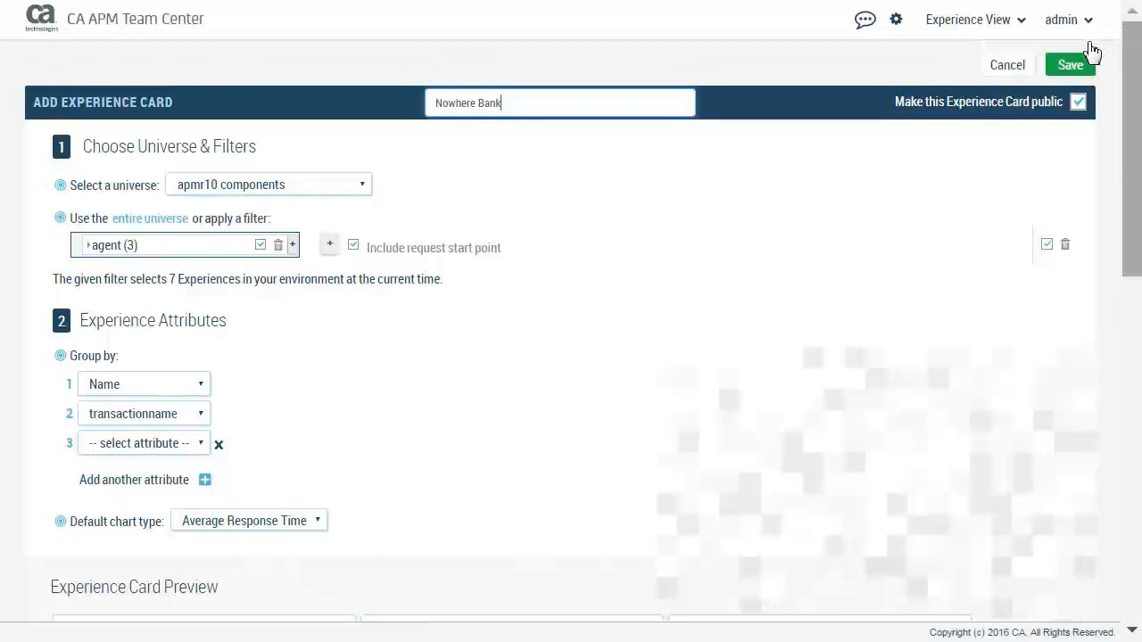
pyautogui.click(1069, 64)
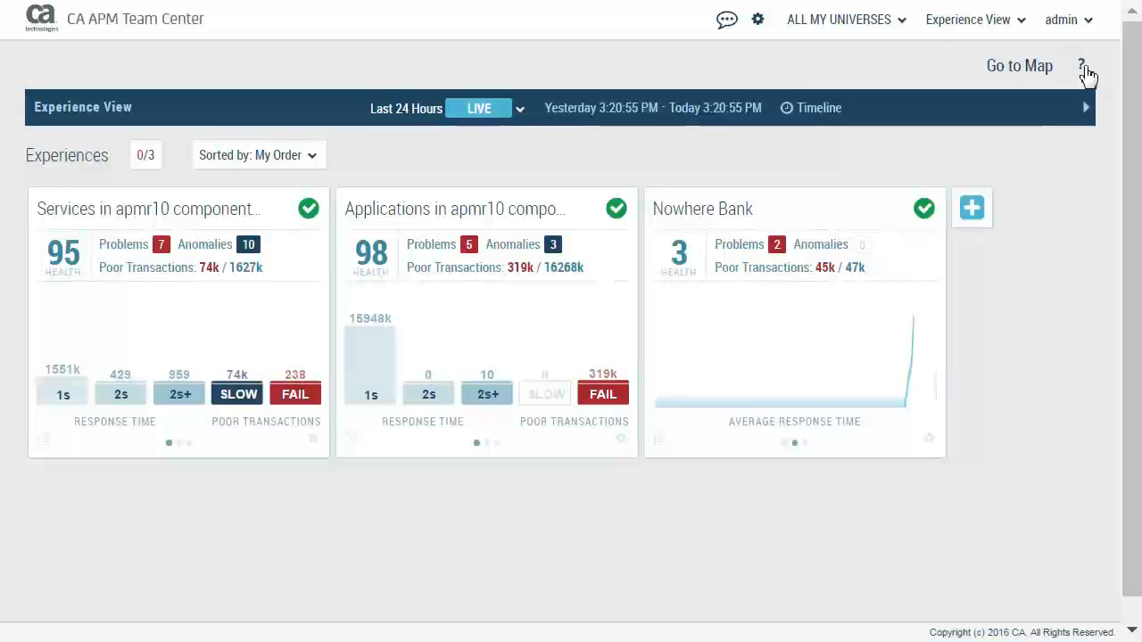
pyautogui.moveTo(852, 96)
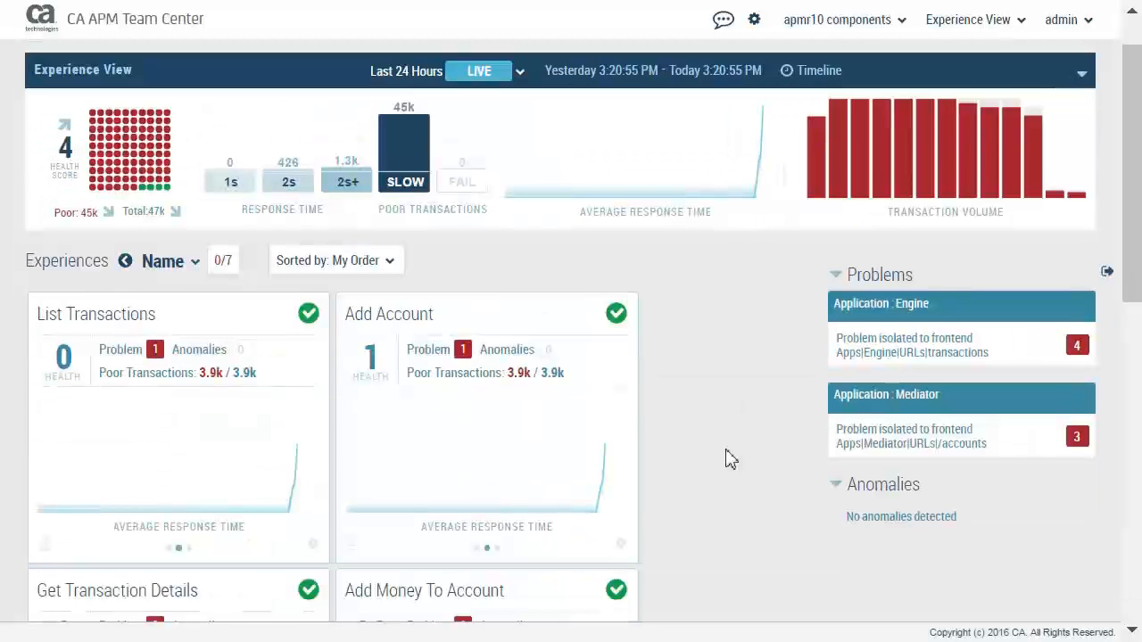
# Scroll through the Nowhere Bank card's seven experiences and their problems.
pyautogui.scroll(-3)
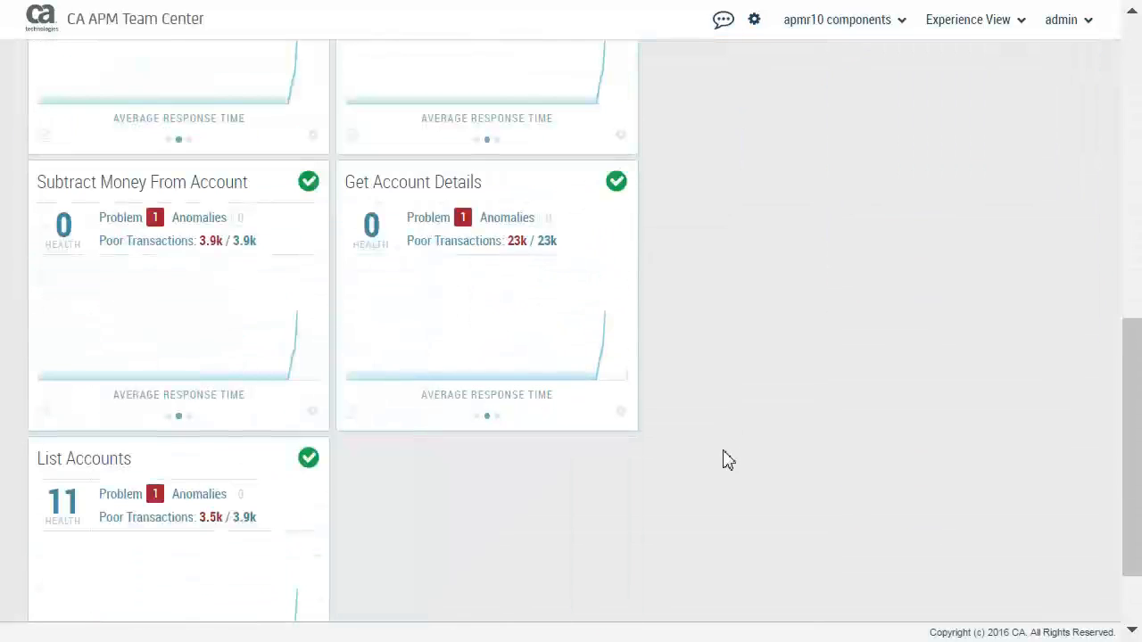
pyautogui.scroll(3)
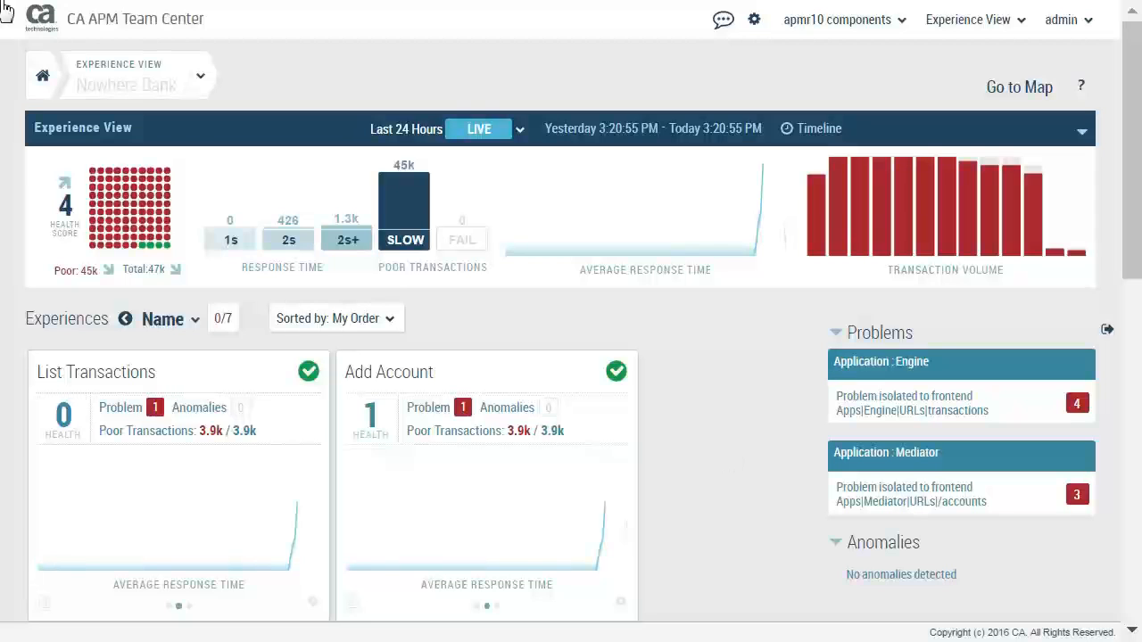
pyautogui.moveTo(879, 16)
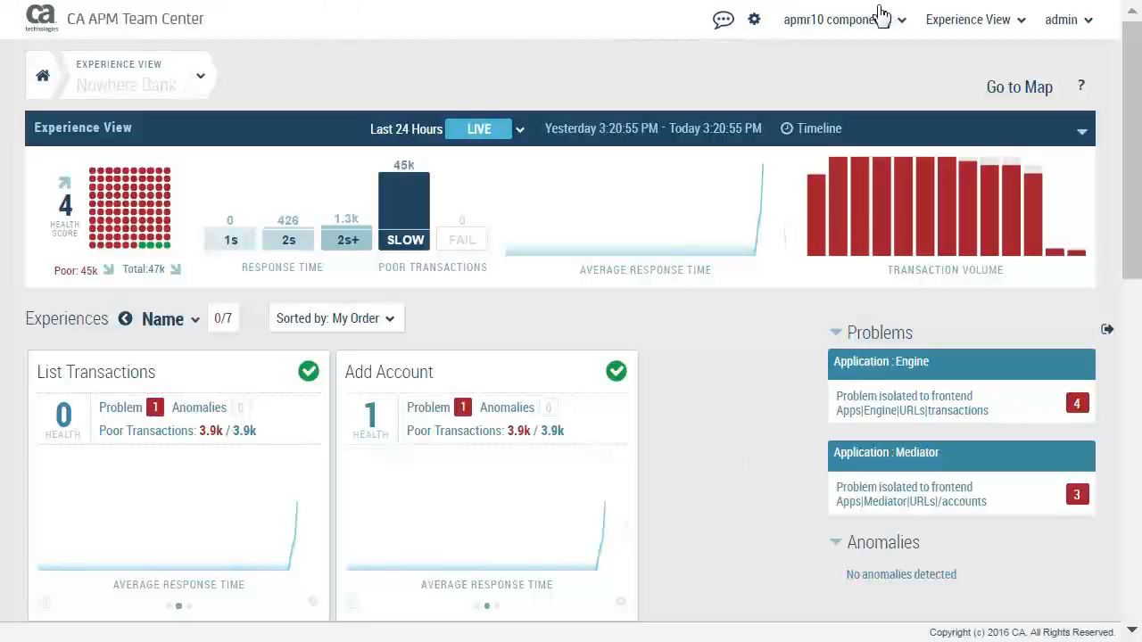
# Log out of the admin account from the account menu.
pyautogui.click(1062, 18)
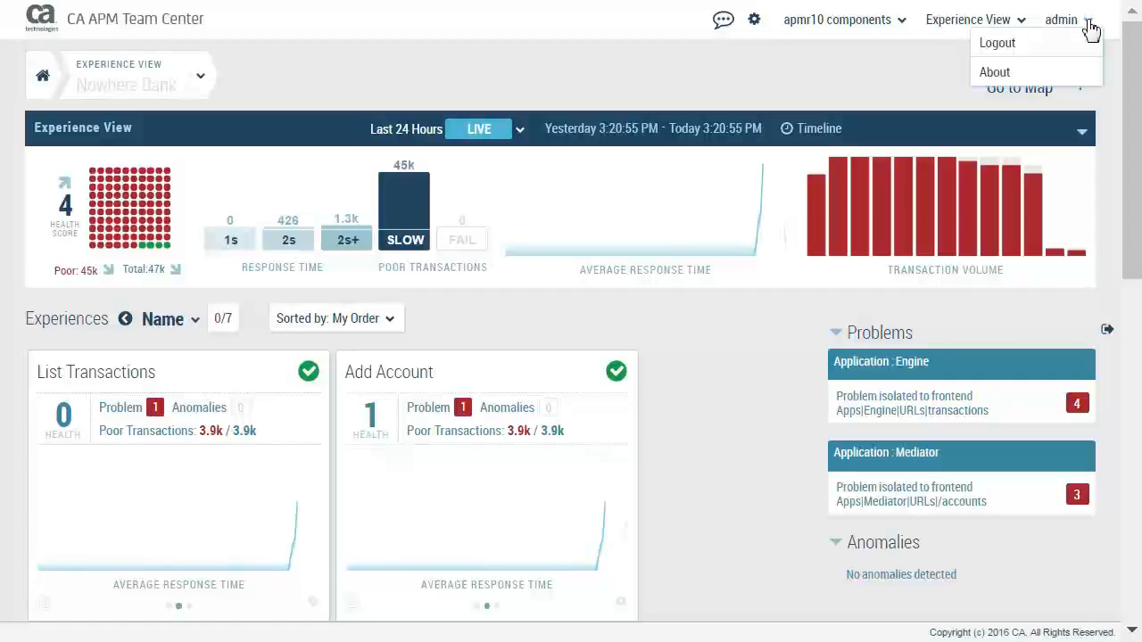
pyautogui.moveTo(997, 43)
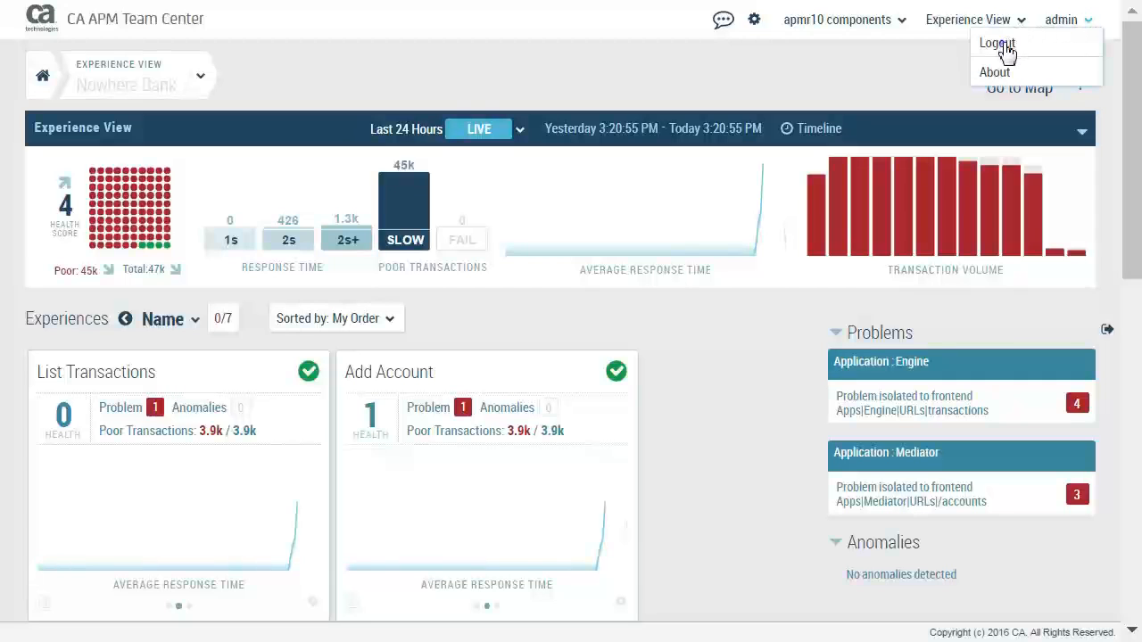
pyautogui.click(996, 42)
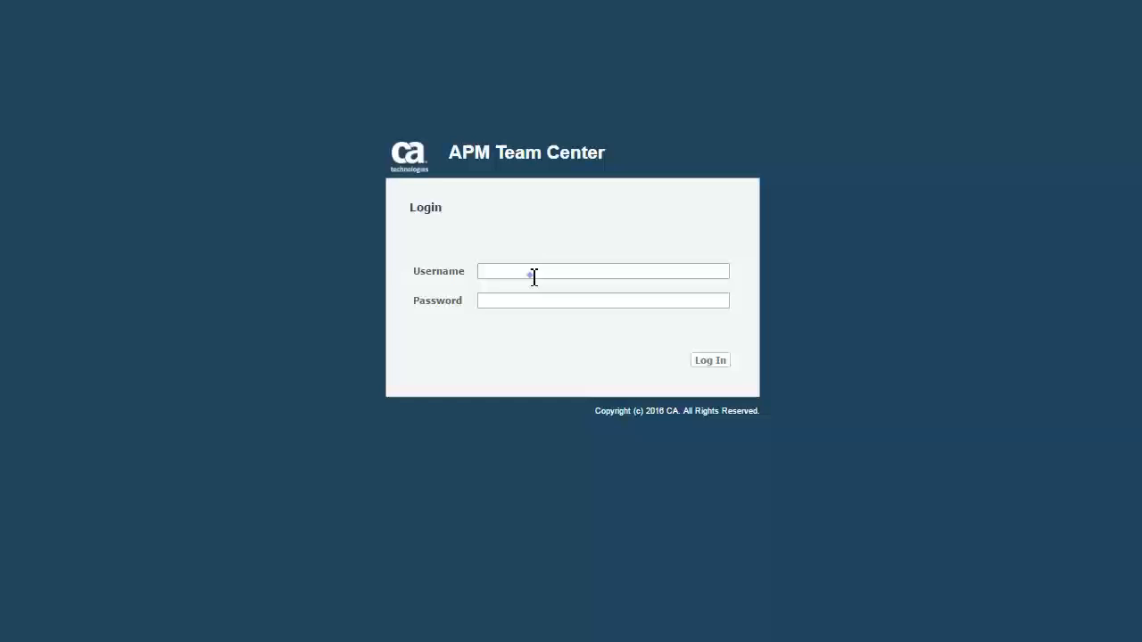
# Log in as 'pete', view the empty Experience View, then log out.
pyautogui.write('pete')
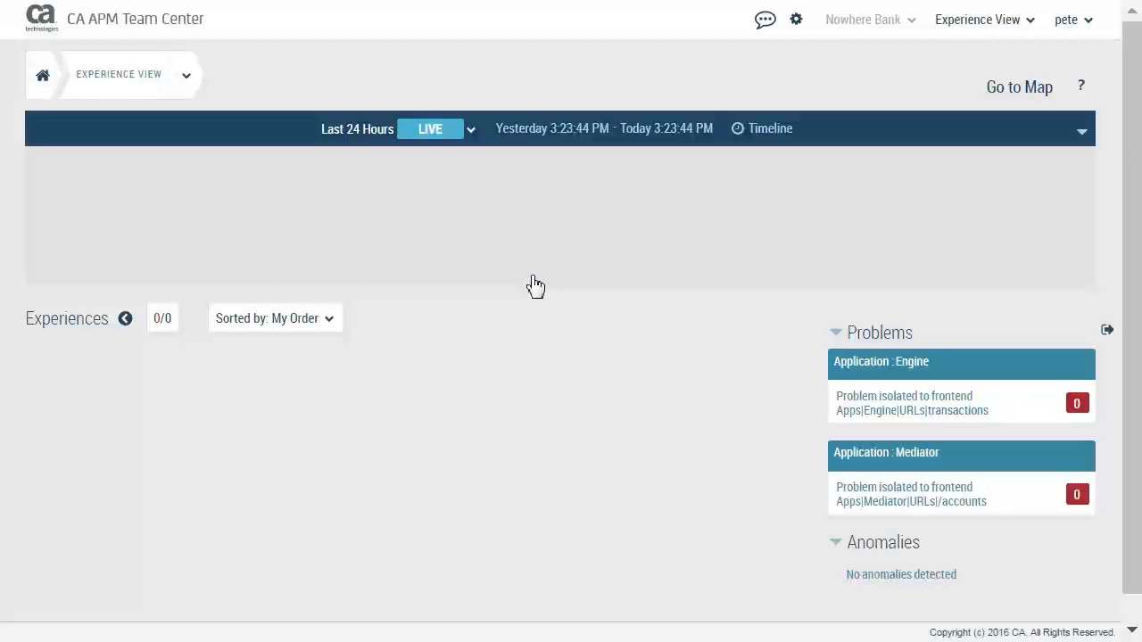
pyautogui.moveTo(663, 281)
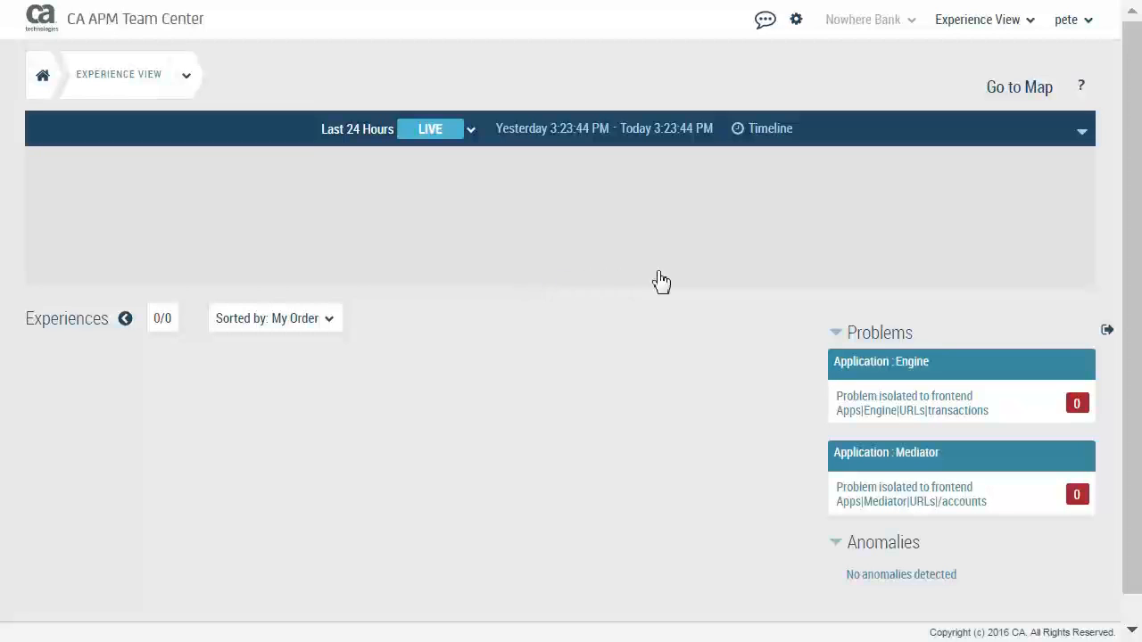
pyautogui.moveTo(1081, 86)
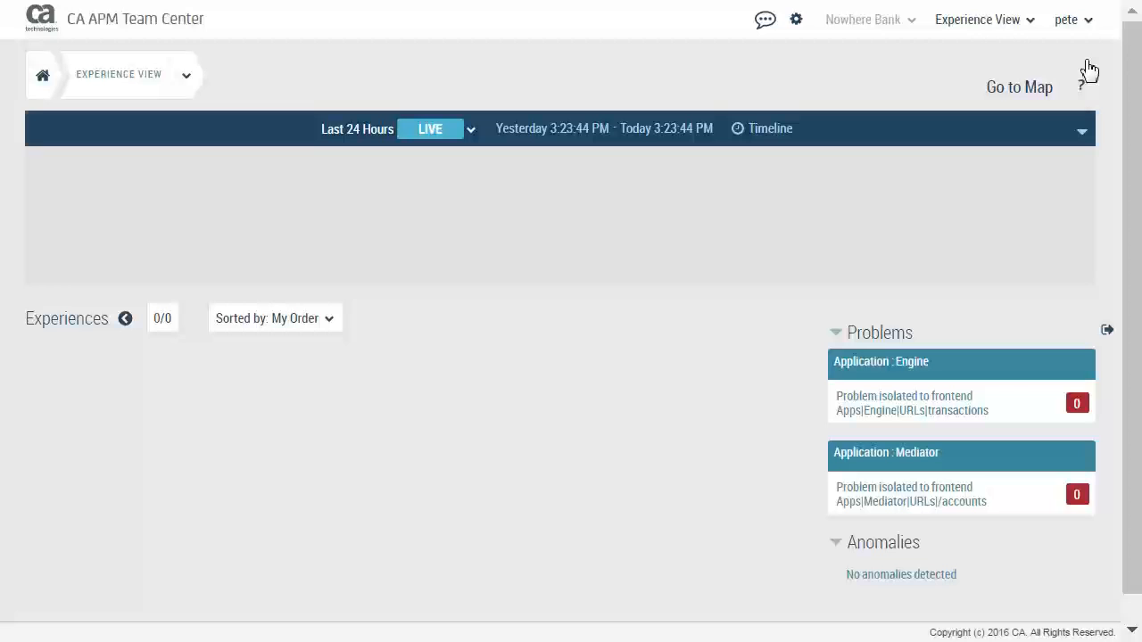
pyautogui.click(1073, 19)
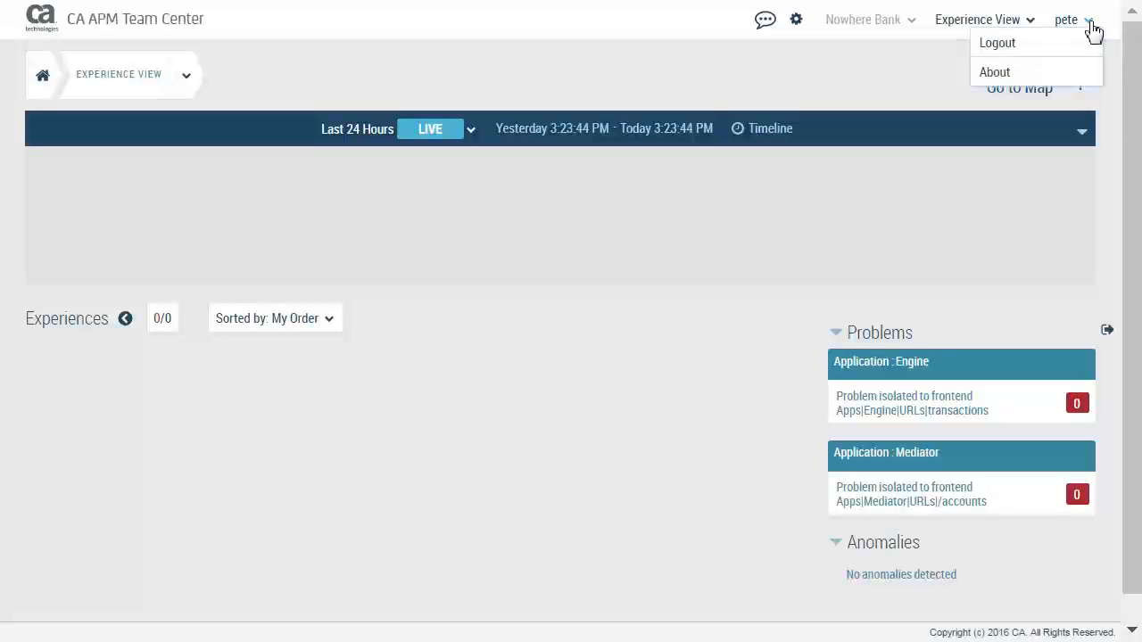
pyautogui.click(996, 42)
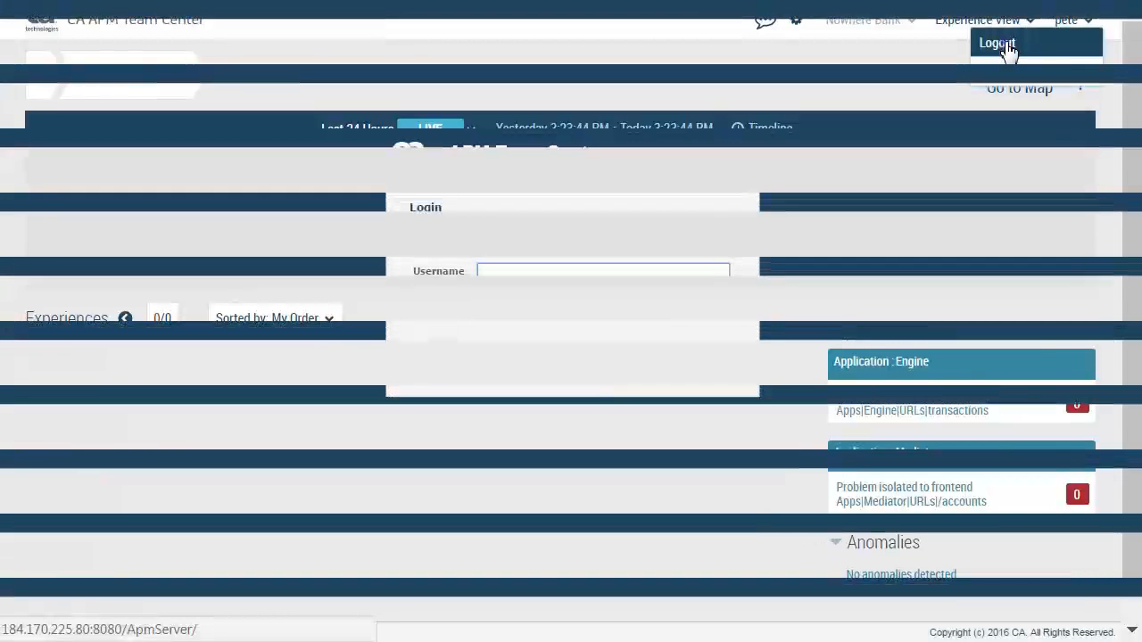
# Log back in as 'admin' to see all three experience cards.
pyautogui.click(996, 42)
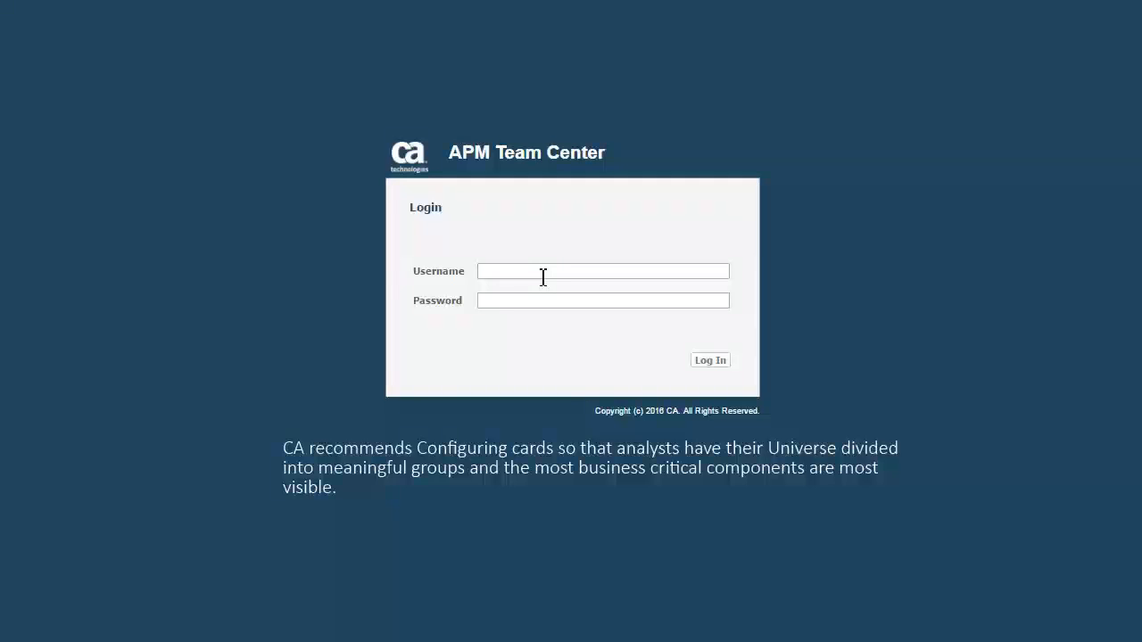
pyautogui.moveTo(532, 273)
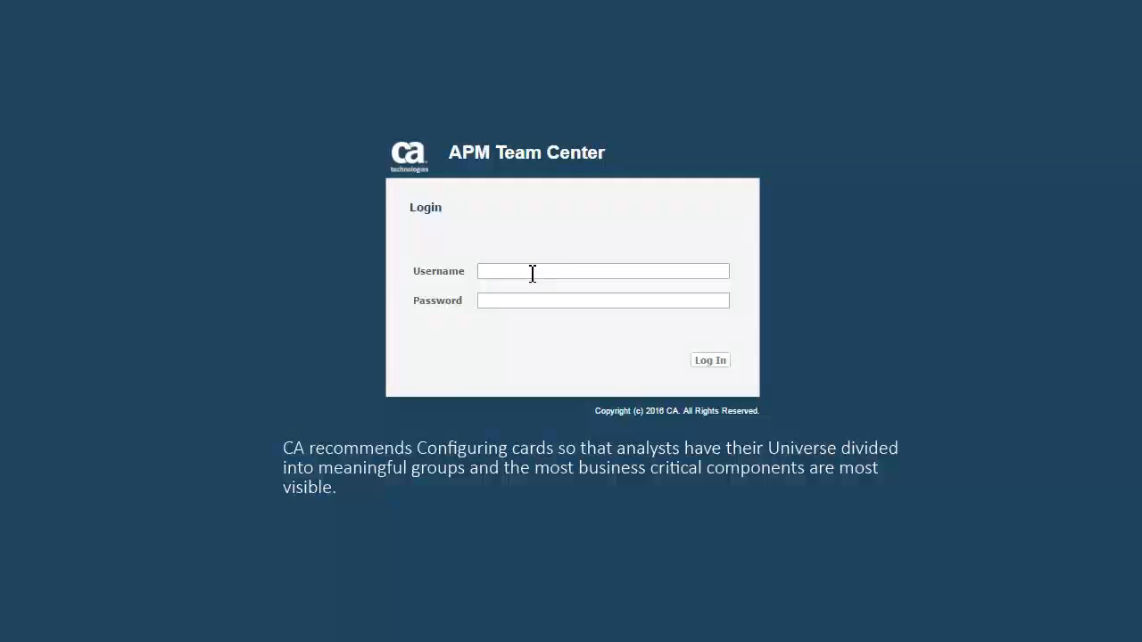
pyautogui.write('admin')
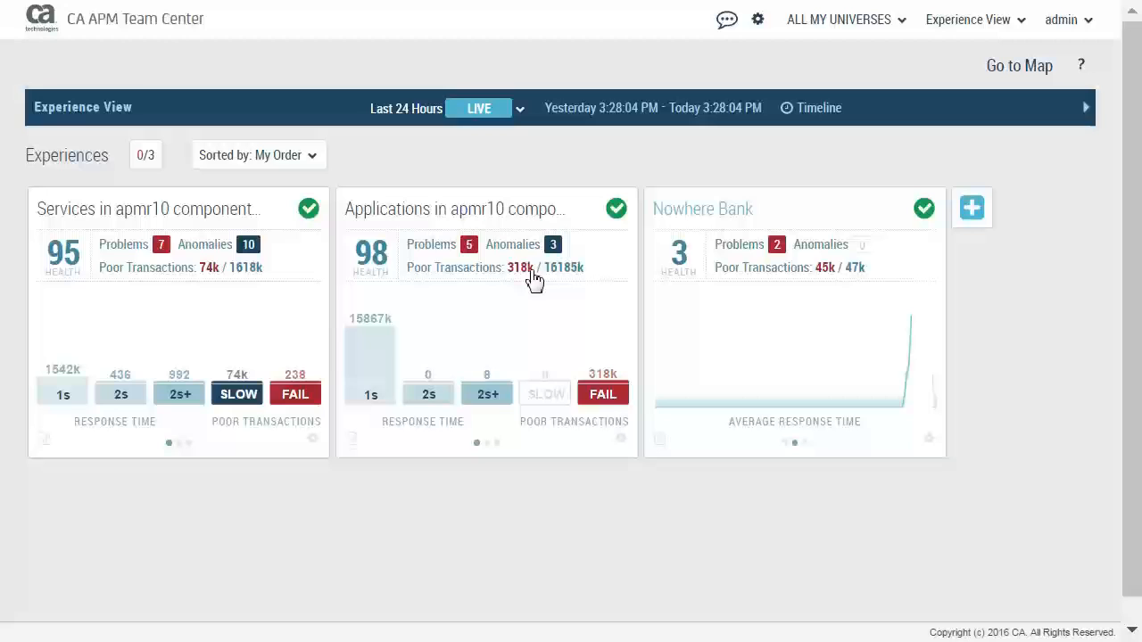
pyautogui.moveTo(901, 368)
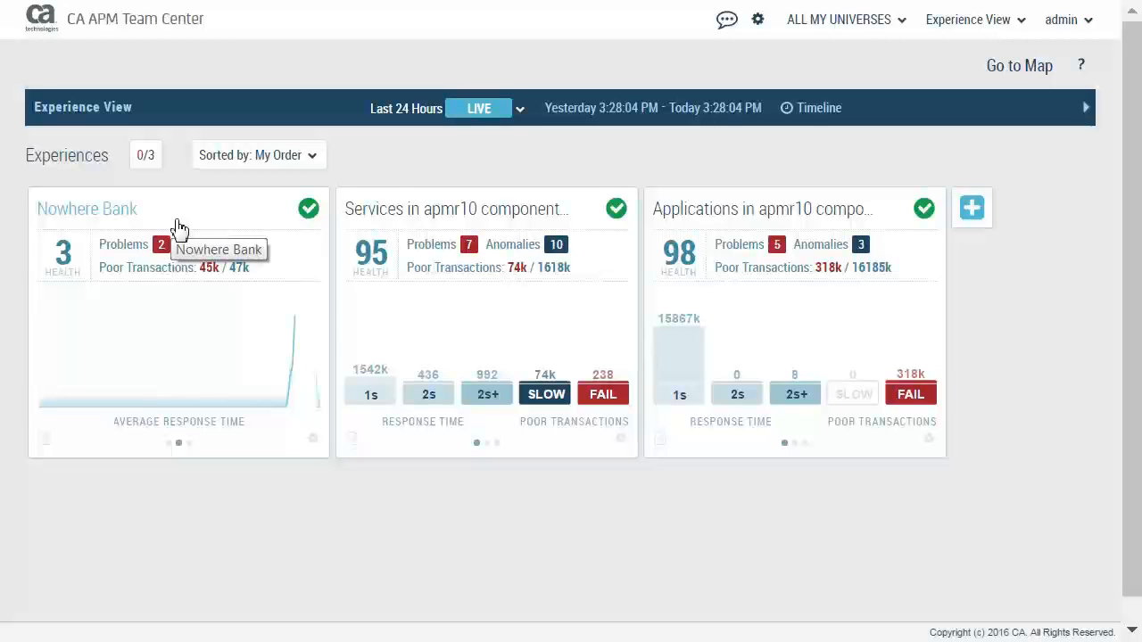
pyautogui.moveTo(317, 444)
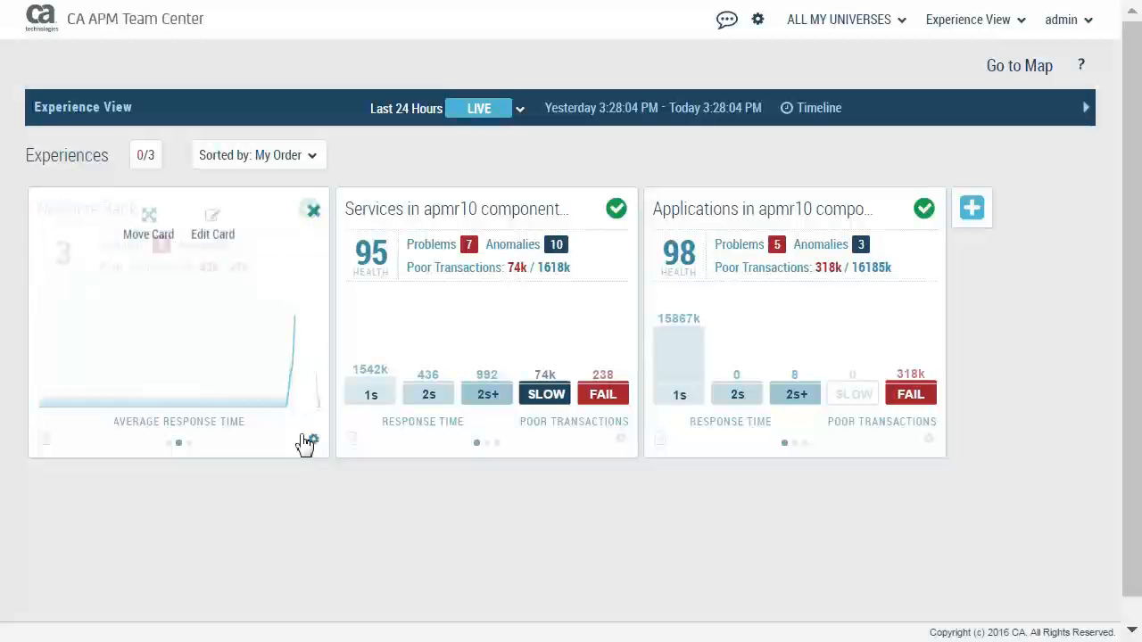
# Open the Nowhere Bank card's gear menu showing Move Card and Edit Card.
pyautogui.click(212, 221)
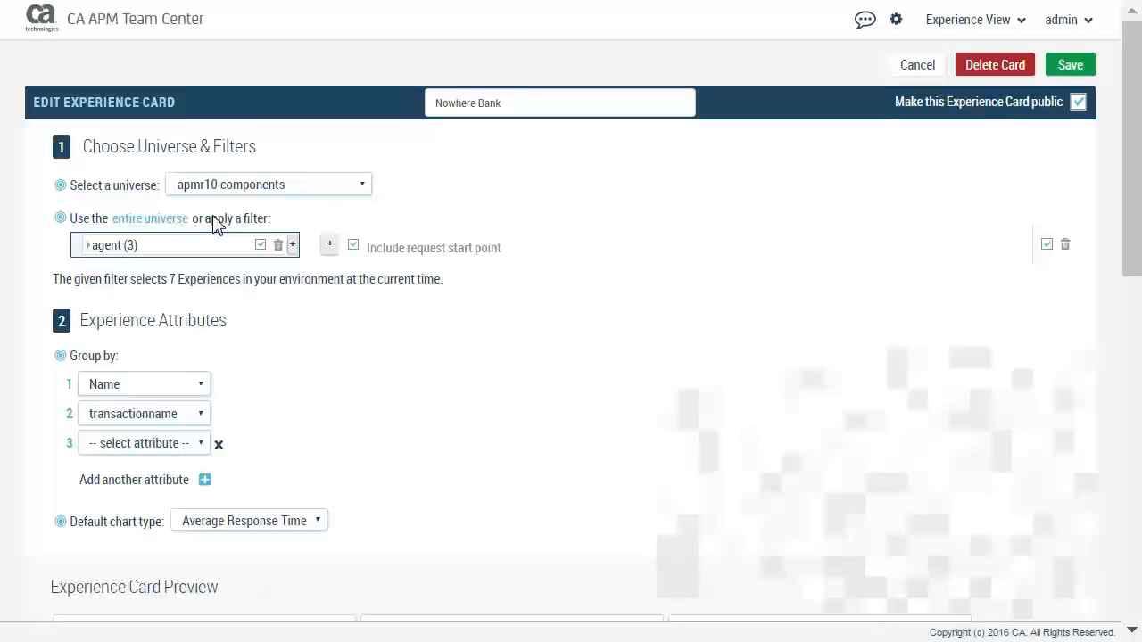
pyautogui.moveTo(306, 220)
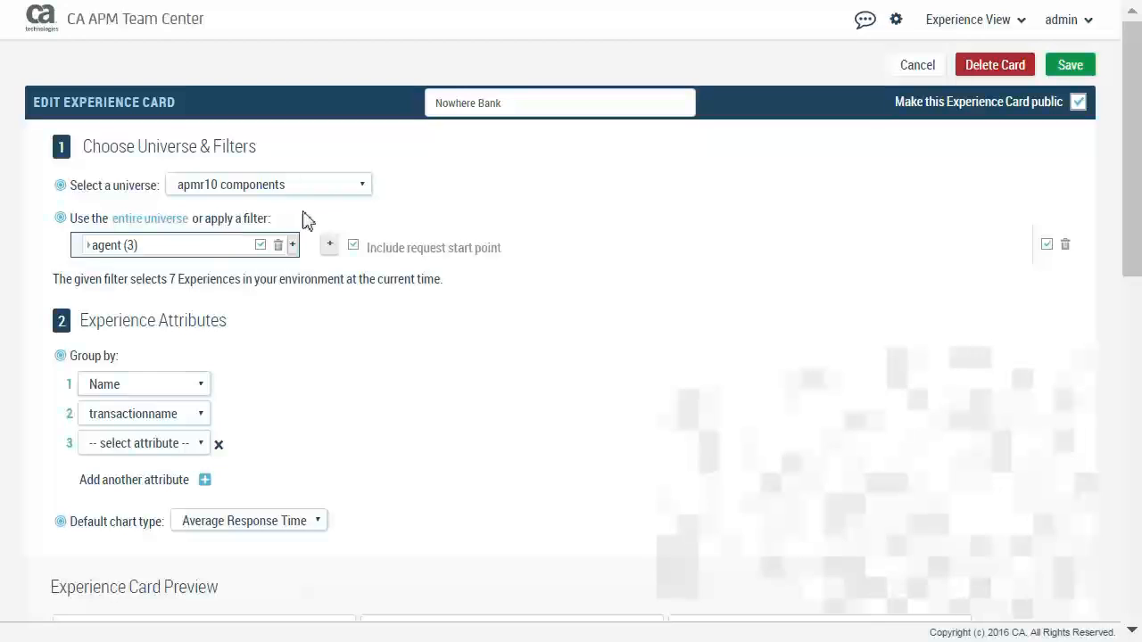
# Base the Nowhere Bank card on the Nowhere Bank universe and save it.
pyautogui.click(361, 184)
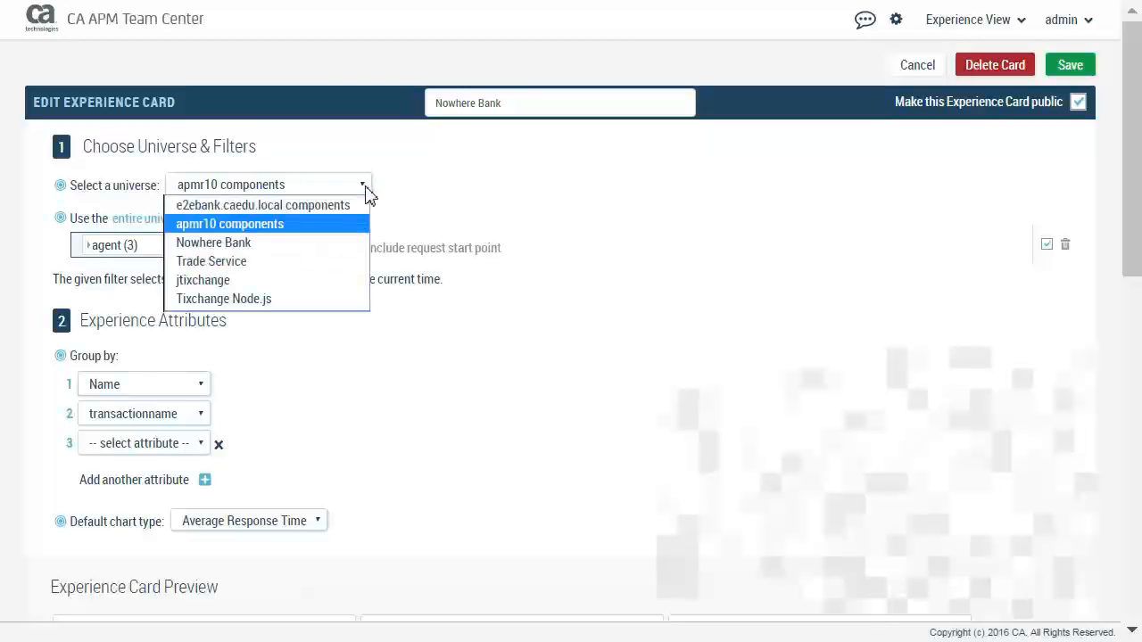
pyautogui.moveTo(303, 243)
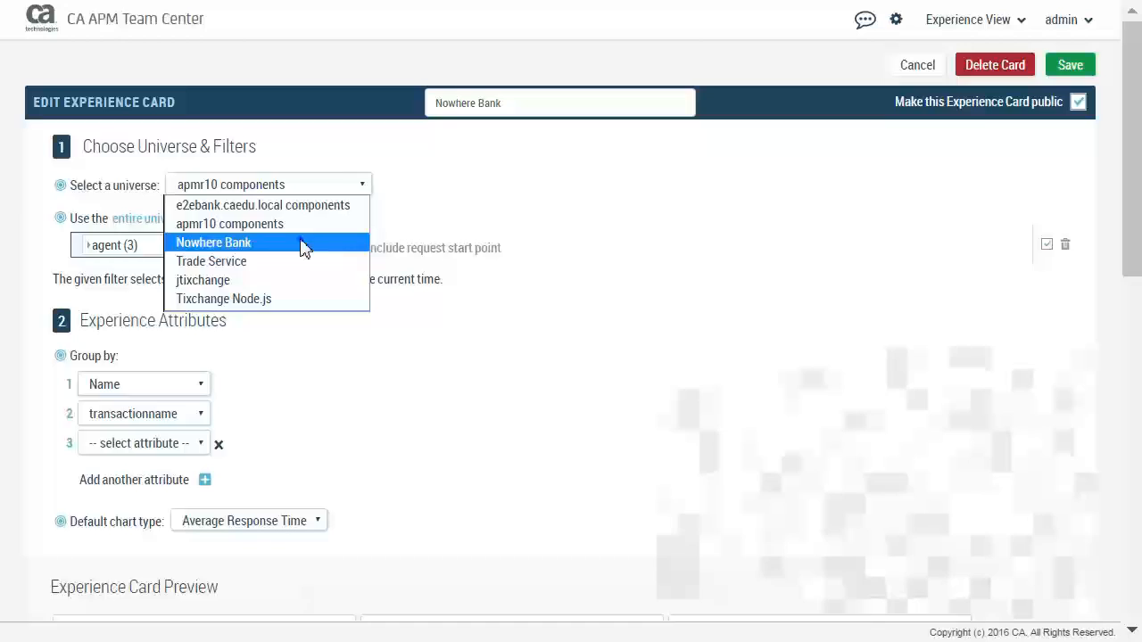
pyautogui.click(213, 242)
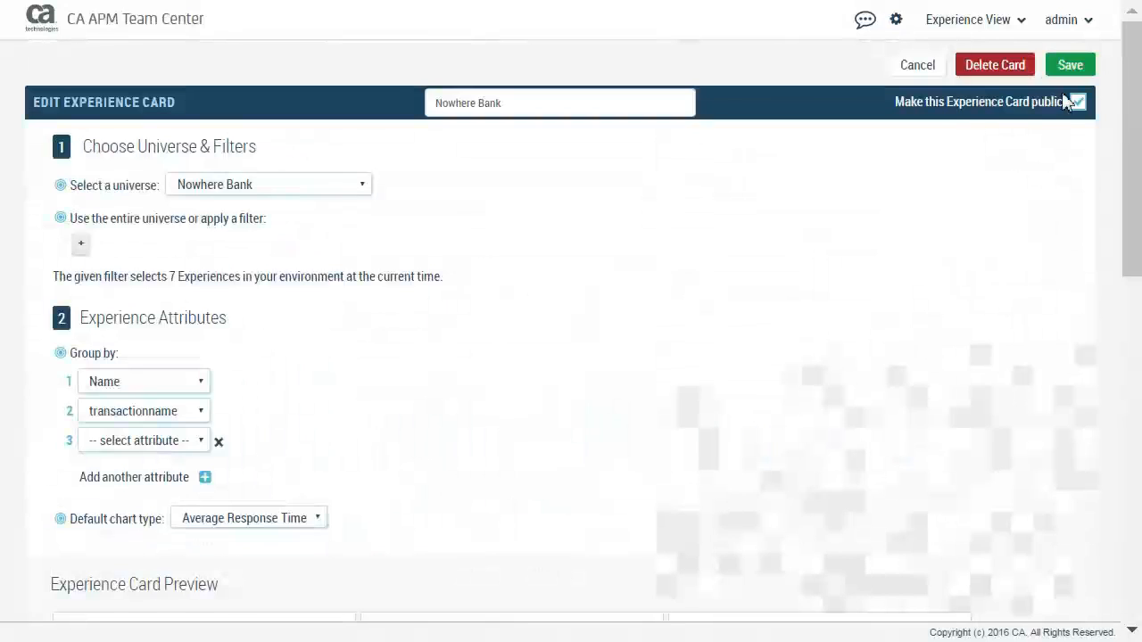
pyautogui.click(1077, 102)
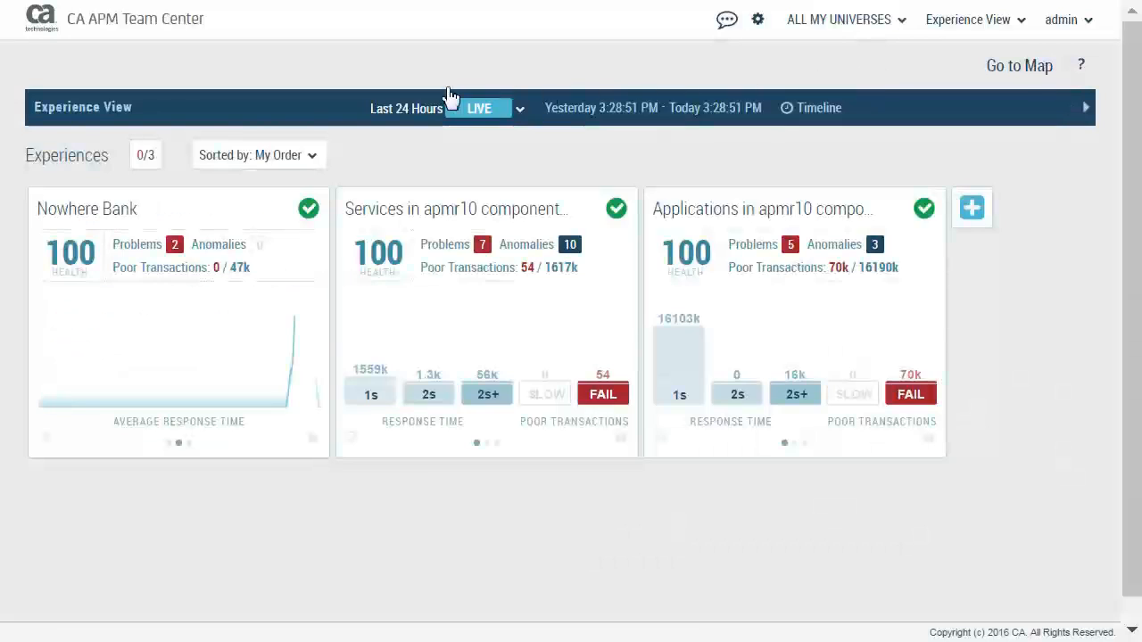
pyautogui.moveTo(98, 220)
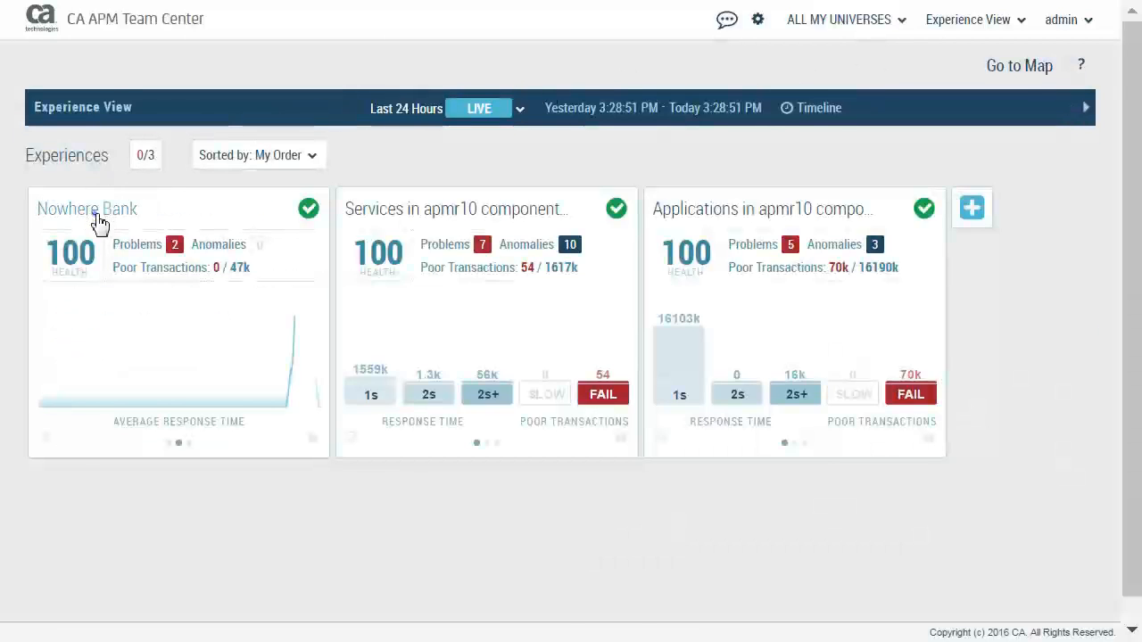
# Drill into the Nowhere Bank card to view its seven experiences and problems.
pyautogui.click(87, 209)
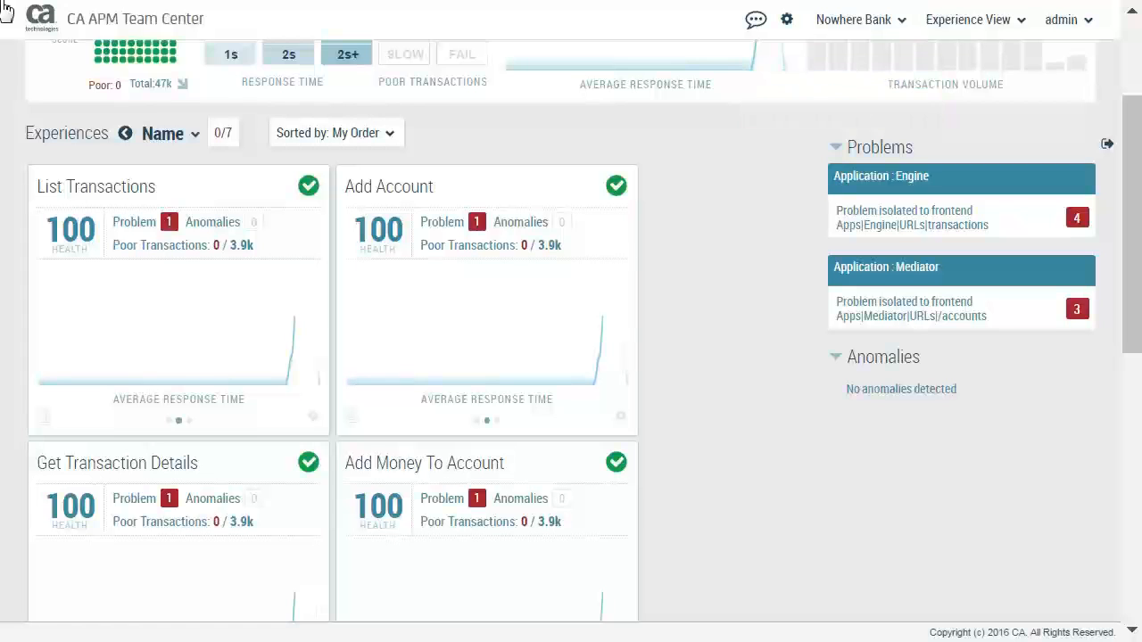
pyautogui.moveTo(495, 339)
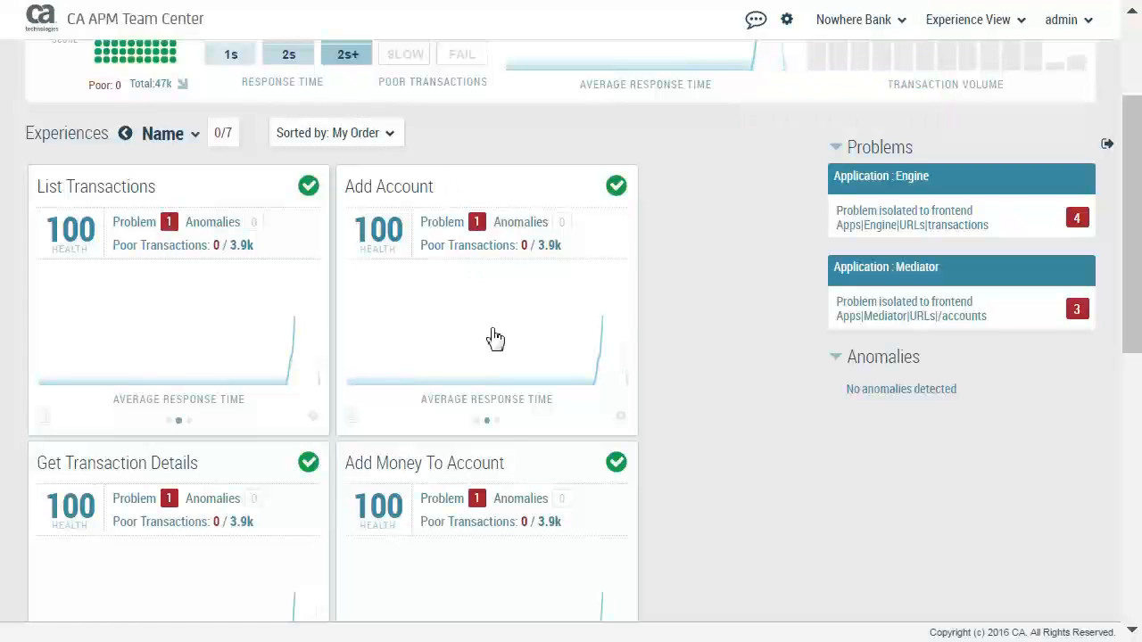
pyautogui.click(488, 421)
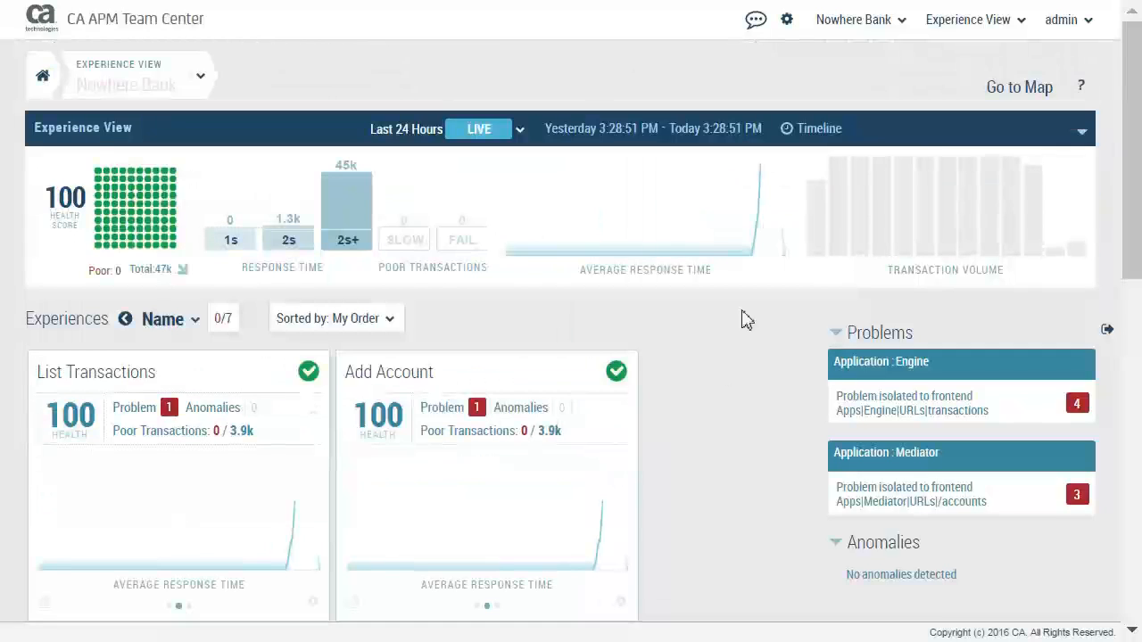
pyautogui.moveTo(426, 9)
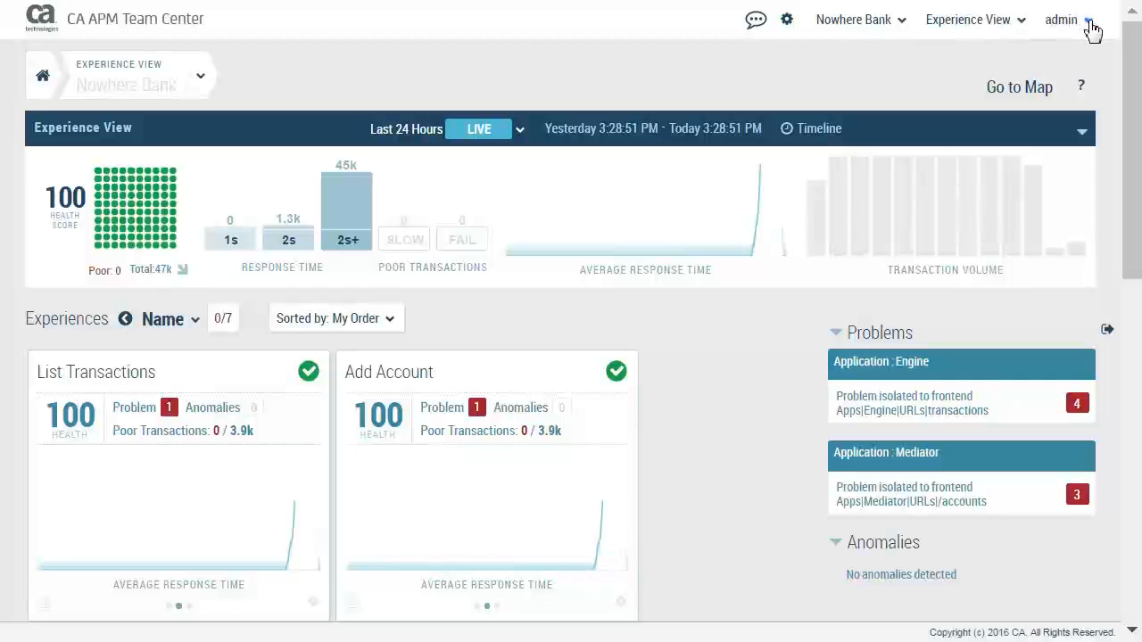
pyautogui.click(1060, 18)
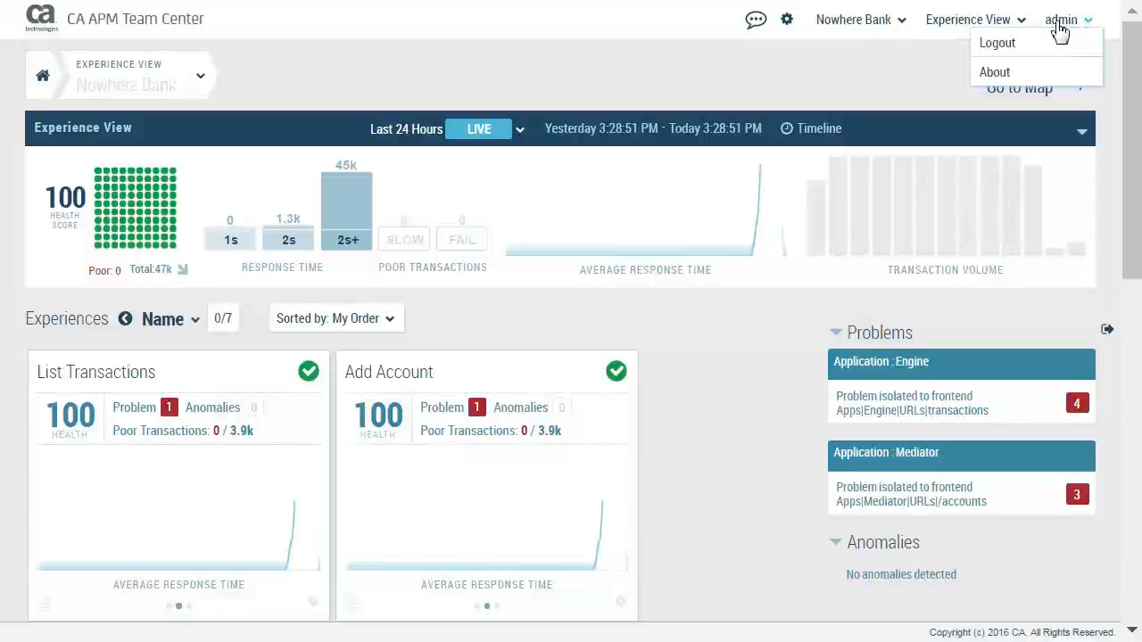
# Log out of the admin session and sign in as analyst 'pete'.
pyautogui.click(997, 42)
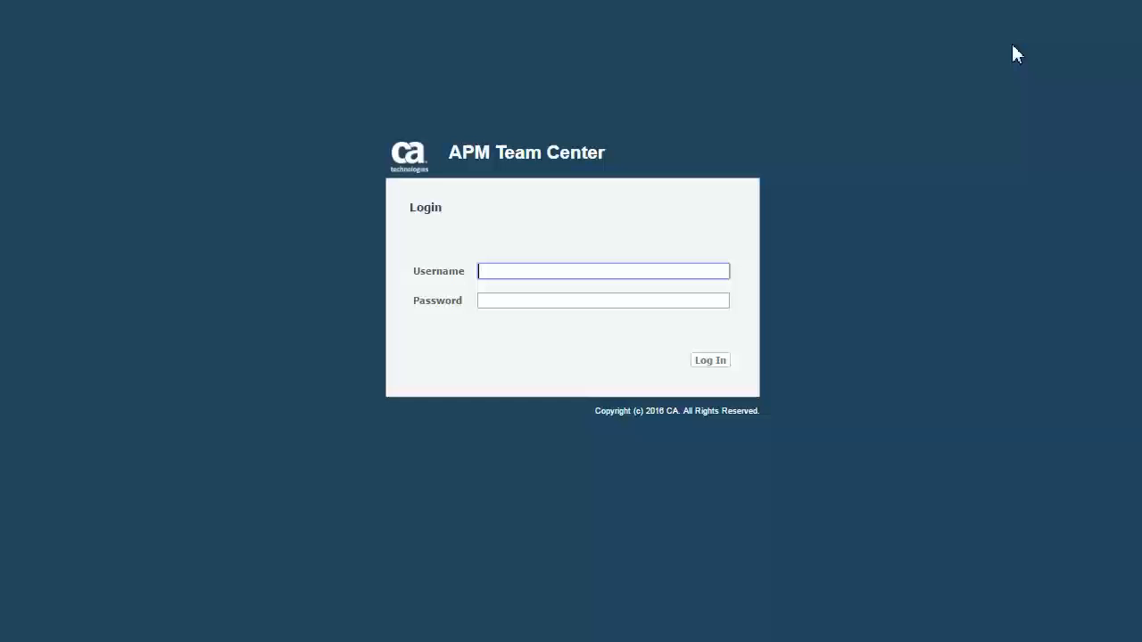
pyautogui.moveTo(821, 156)
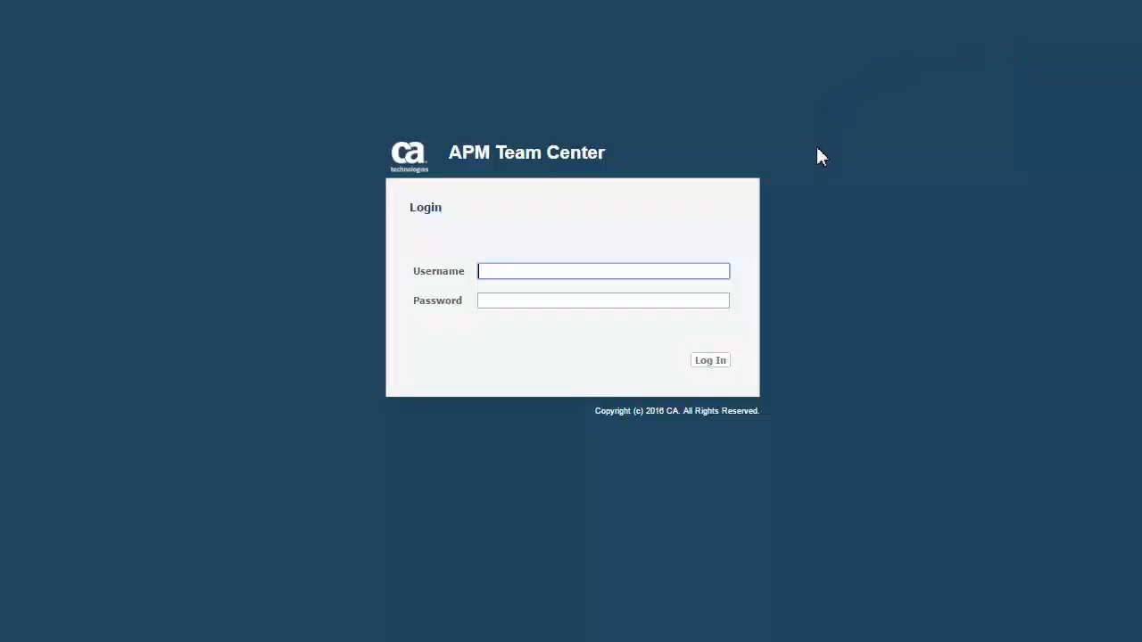
pyautogui.moveTo(724, 153)
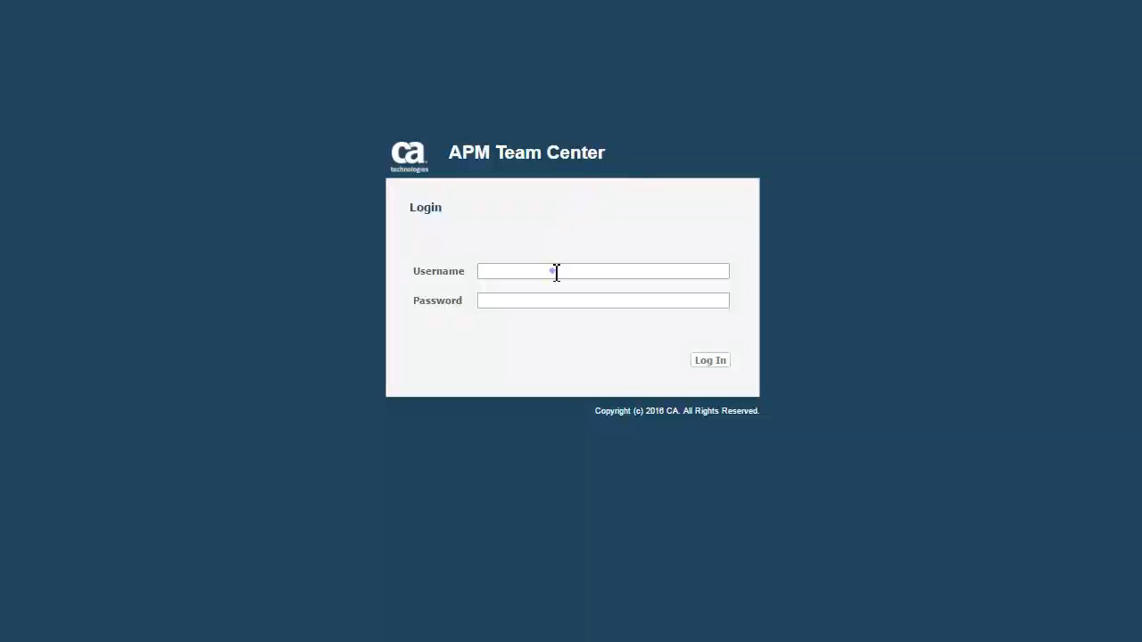
pyautogui.write('pete')
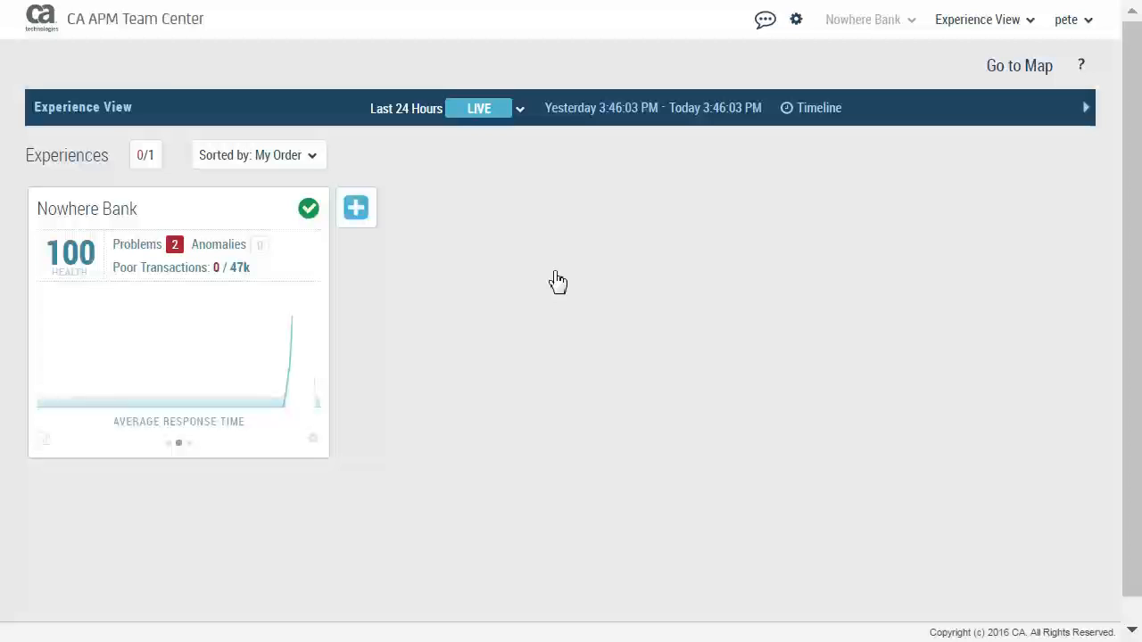
pyautogui.moveTo(296, 272)
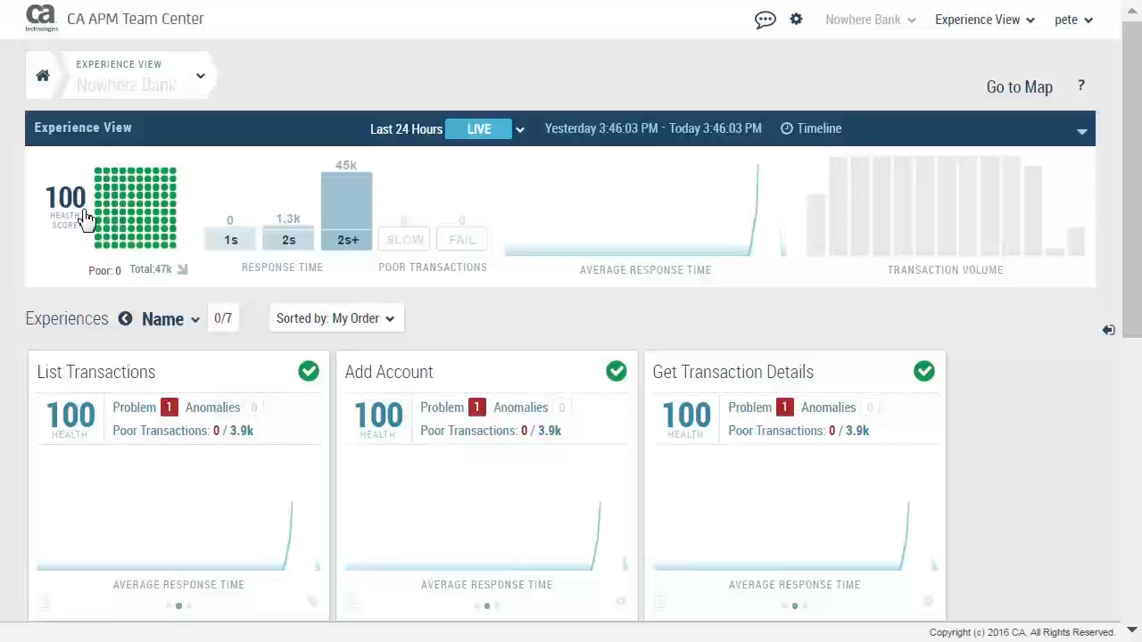
pyautogui.moveTo(618, 230)
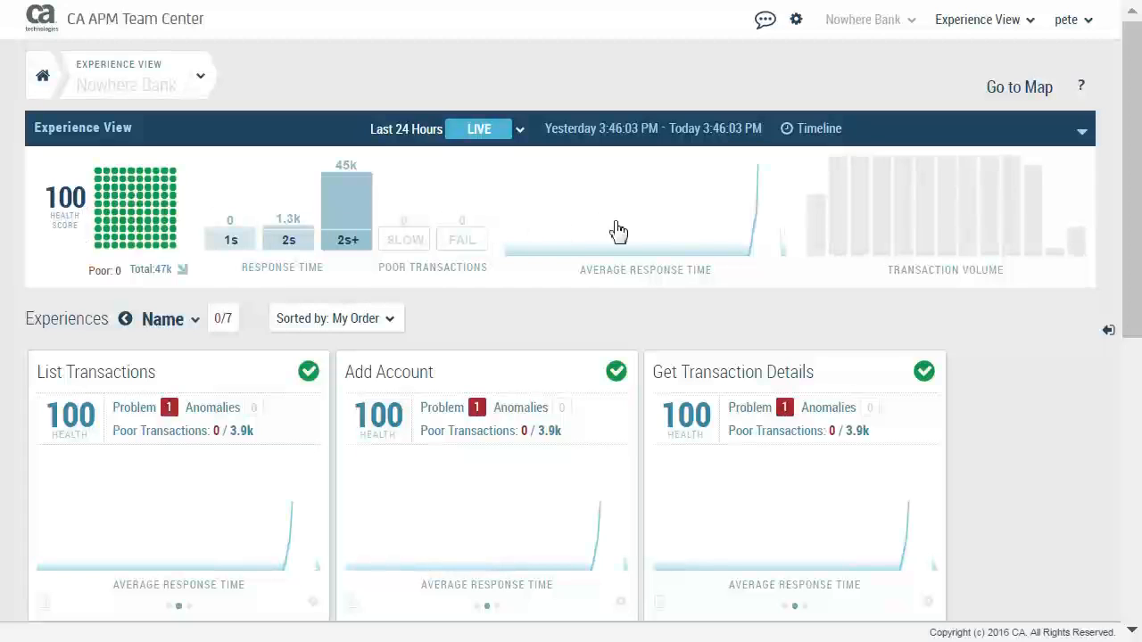
pyautogui.moveTo(1111, 342)
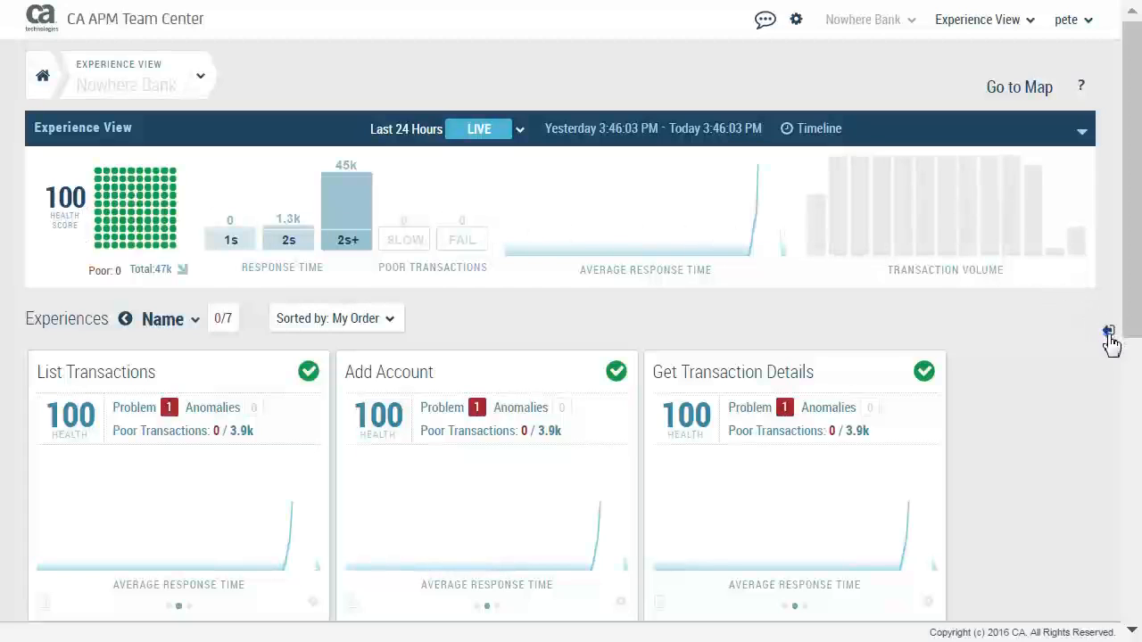
# Show the Problems panel for the Nowhere Bank experiences, then log out as Pete.
pyautogui.click(1108, 331)
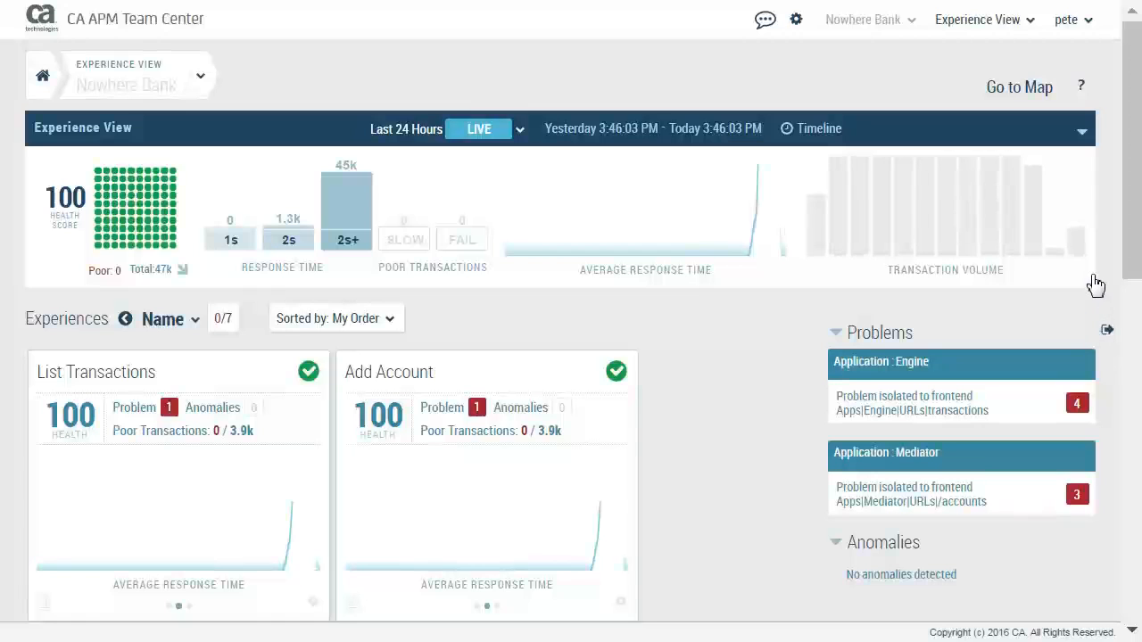
pyautogui.click(1074, 19)
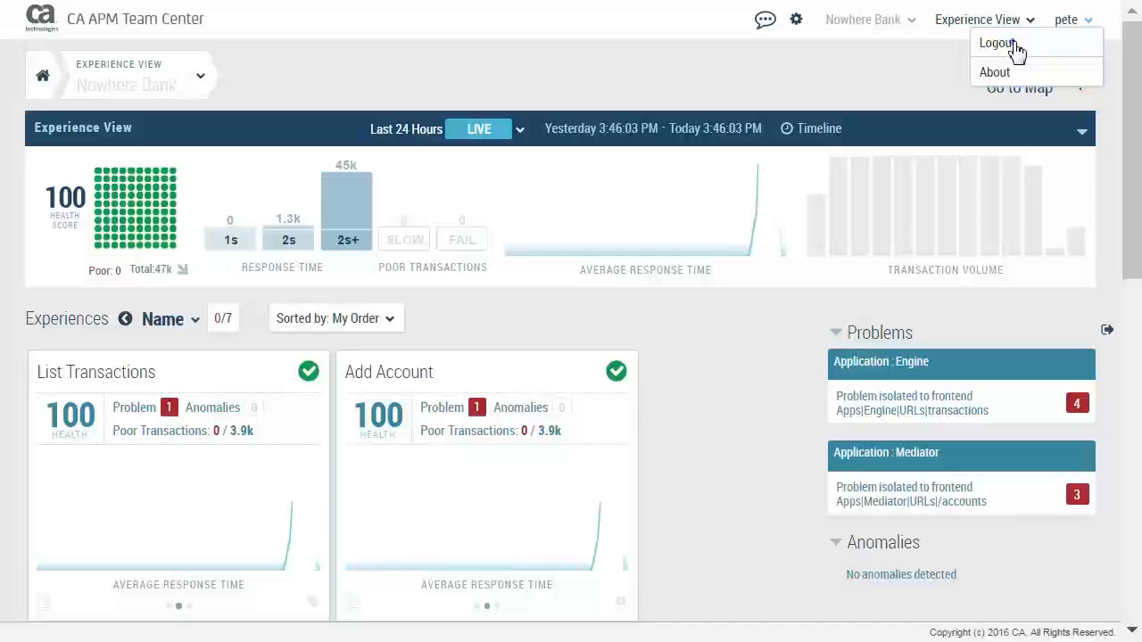
pyautogui.click(997, 43)
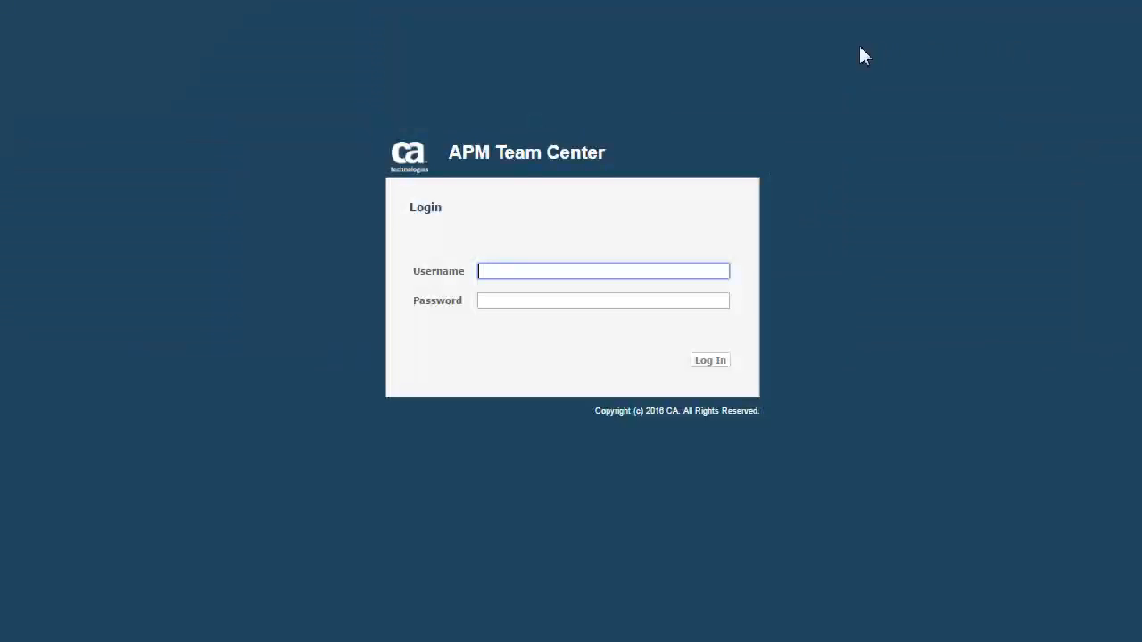